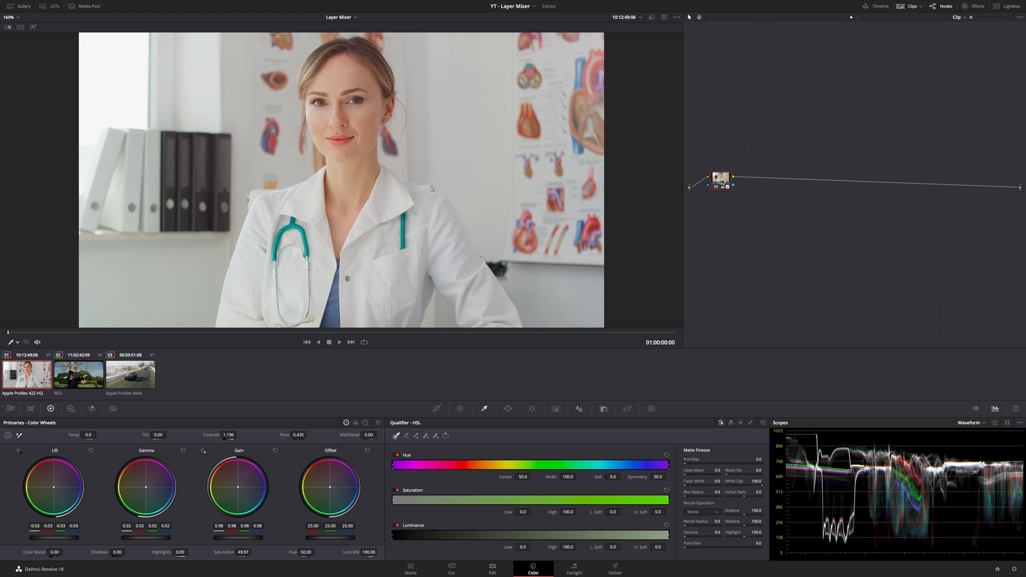
- Add a serial node after the doctor clip's first graded node
{"action": "right_click", "coordinate": [720, 177]}
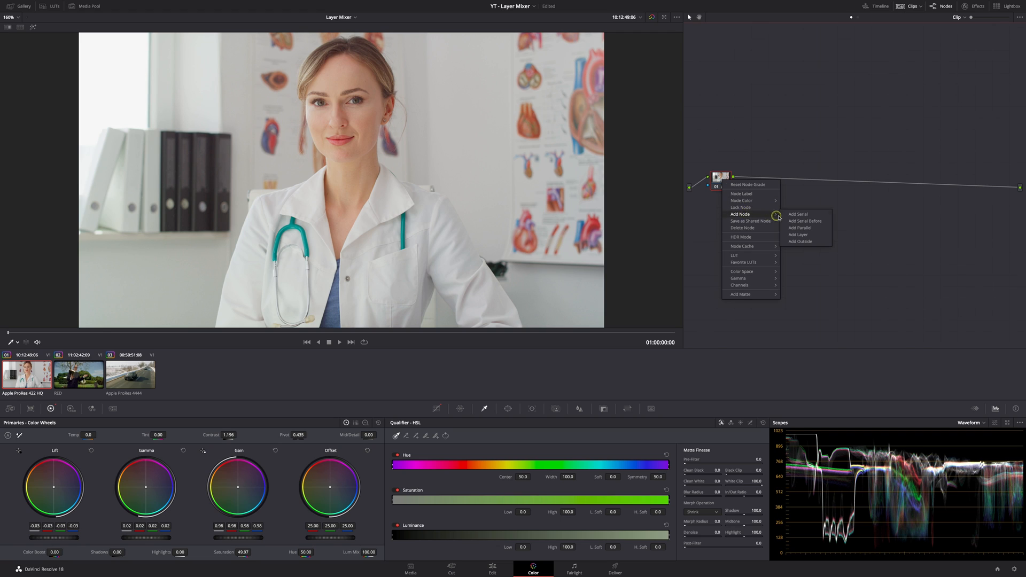
{"action": "left_click", "coordinate": [798, 213]}
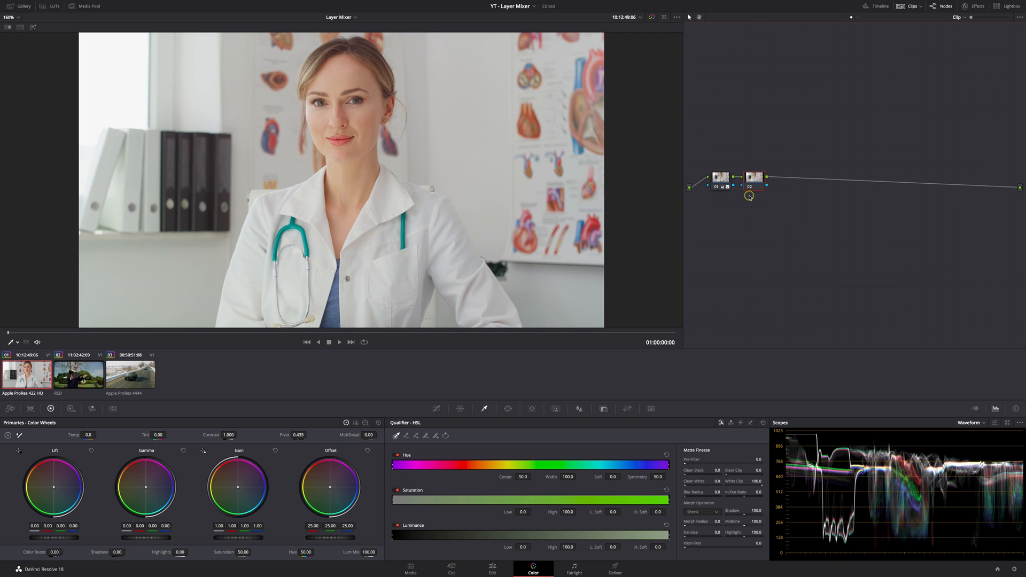
{"action": "mouse_move", "coordinate": [769, 199]}
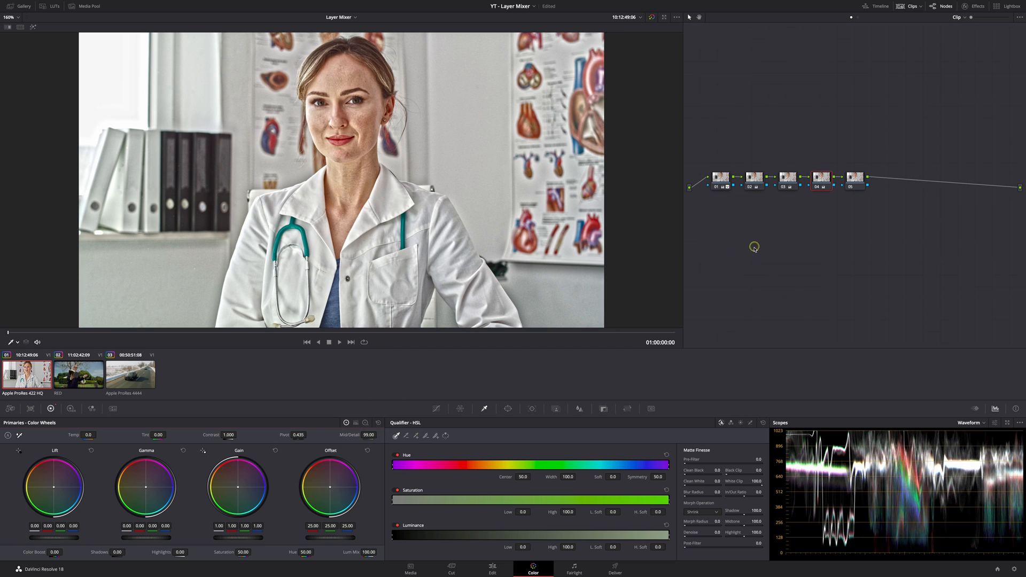
{"action": "mouse_move", "coordinate": [754, 193]}
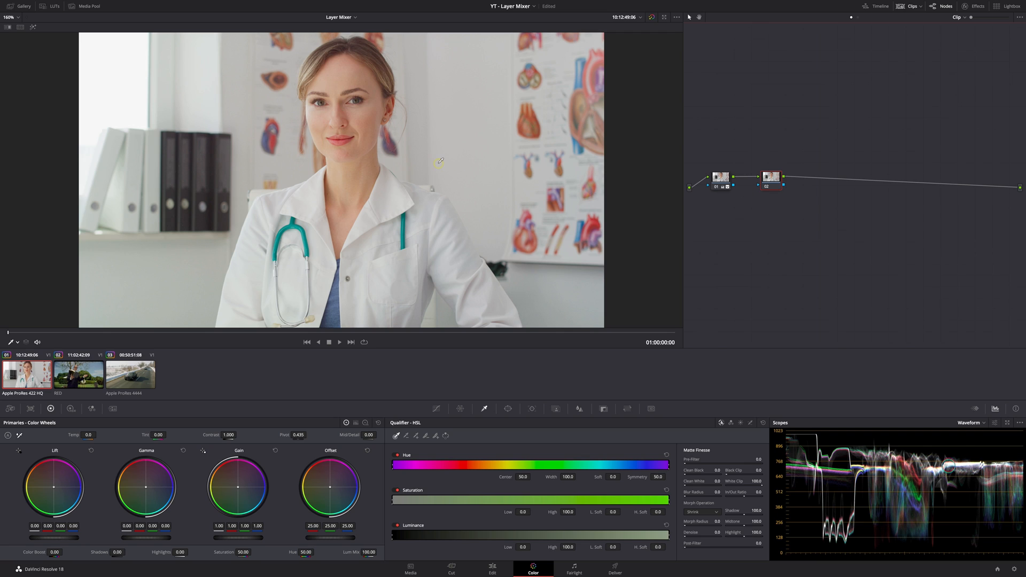
{"action": "mouse_move", "coordinate": [460, 178]}
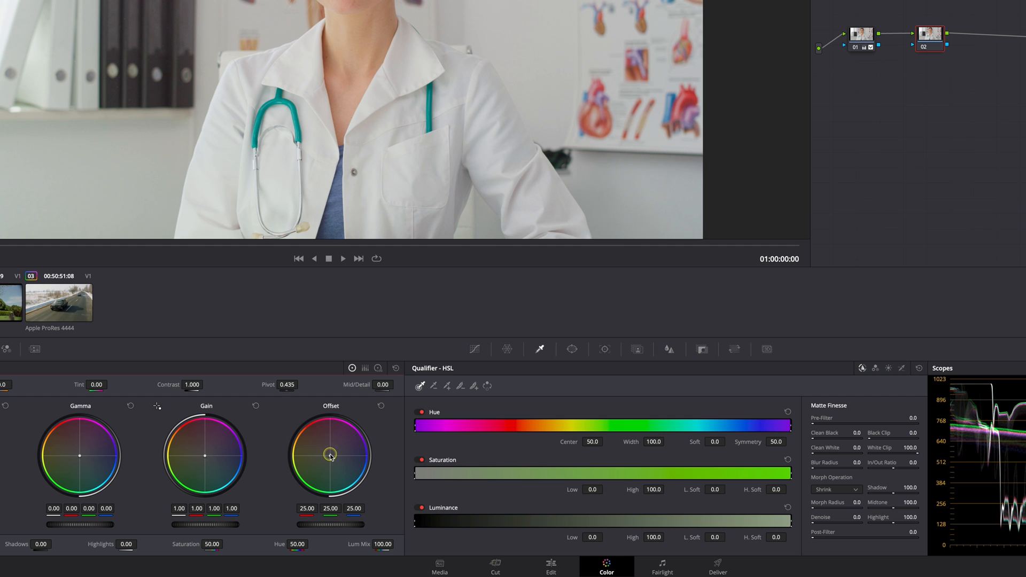
- Drag the third node's colour wheels toward blue for a cool midtone shift
{"action": "left_click_drag", "start_coordinate": [331, 456], "coordinate": [370, 491]}
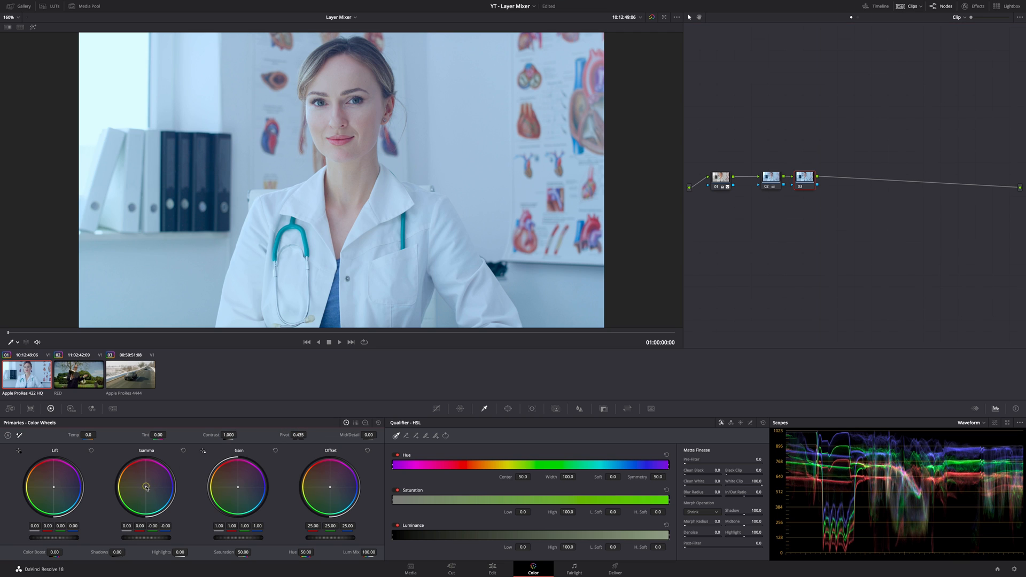
{"action": "left_click_drag", "start_coordinate": [145, 487], "coordinate": [146, 488]}
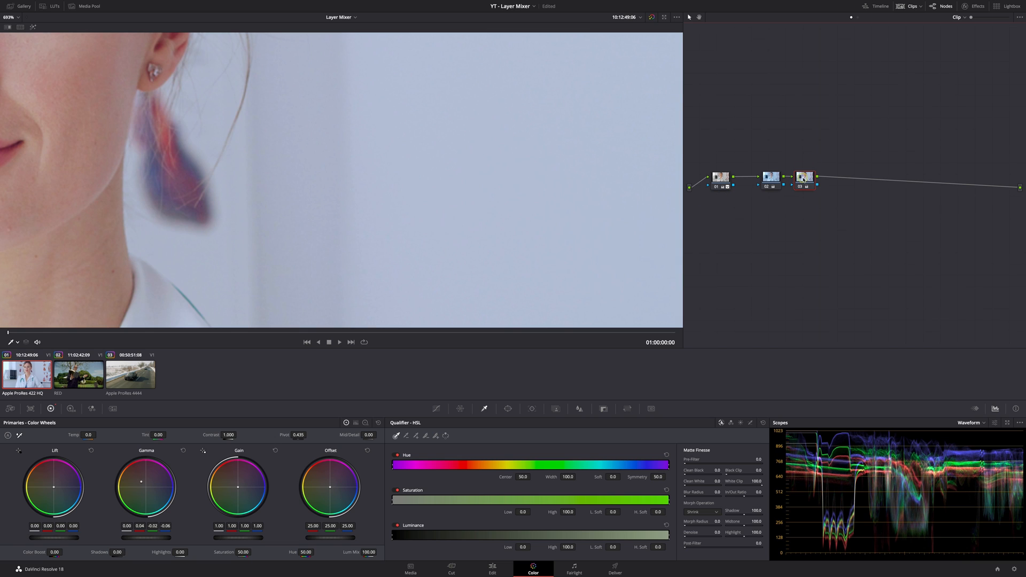
{"action": "mouse_move", "coordinate": [804, 178]}
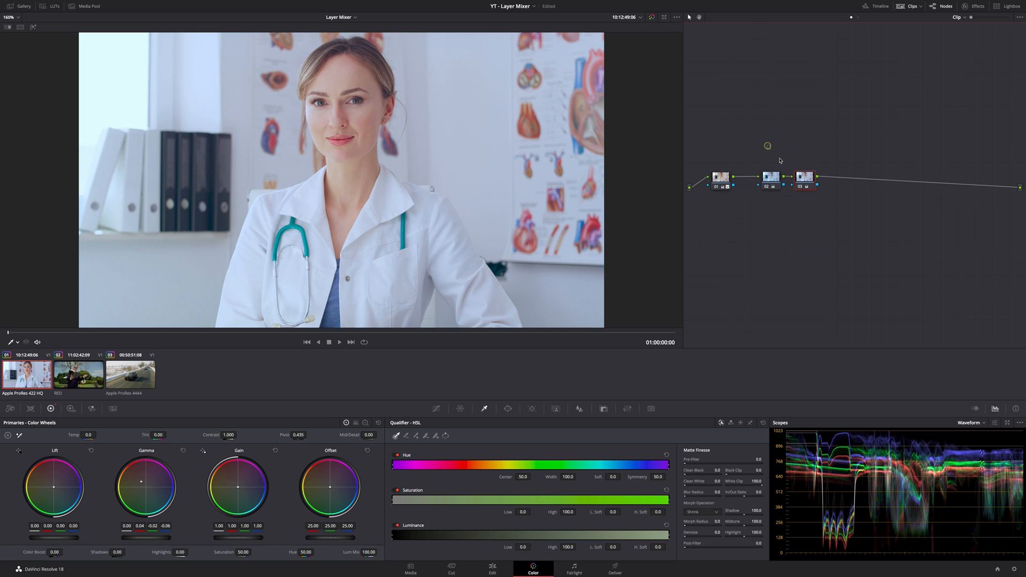
- Add a layer node alongside node 02 and rearrange the nodes and mixer
{"action": "left_click", "coordinate": [770, 177]}
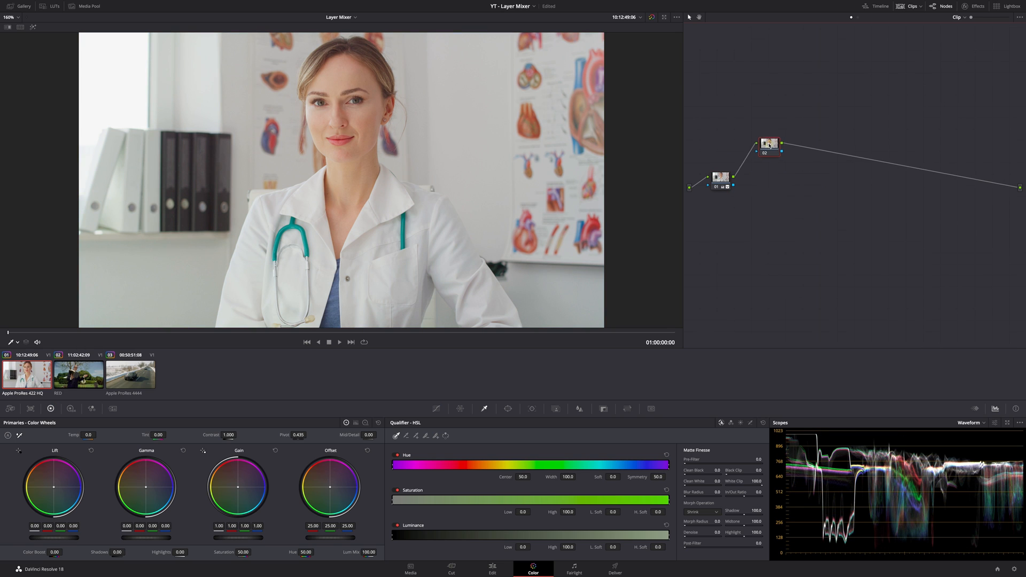
{"action": "left_click_drag", "start_coordinate": [770, 144], "coordinate": [770, 140]}
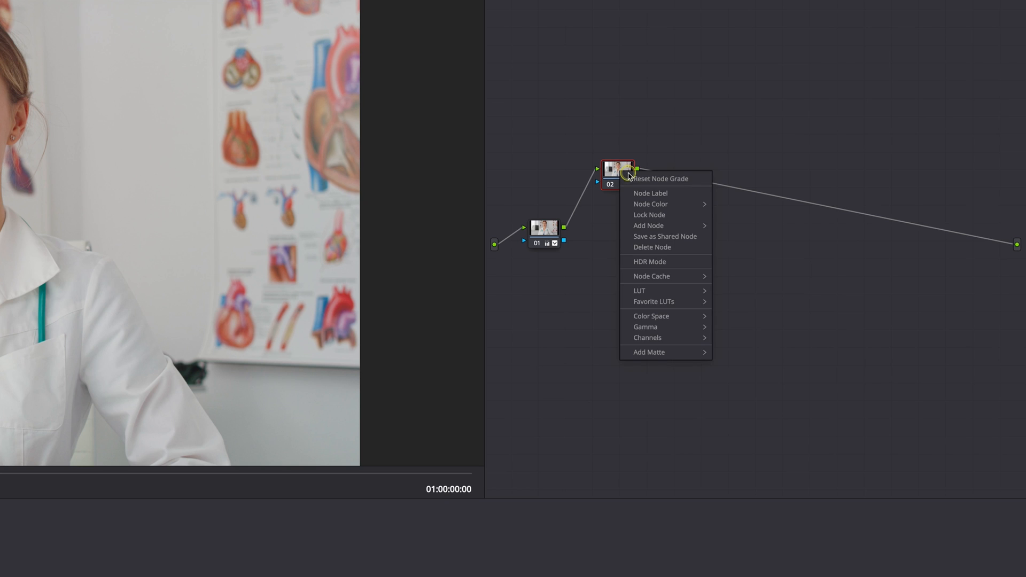
{"action": "mouse_move", "coordinate": [648, 225]}
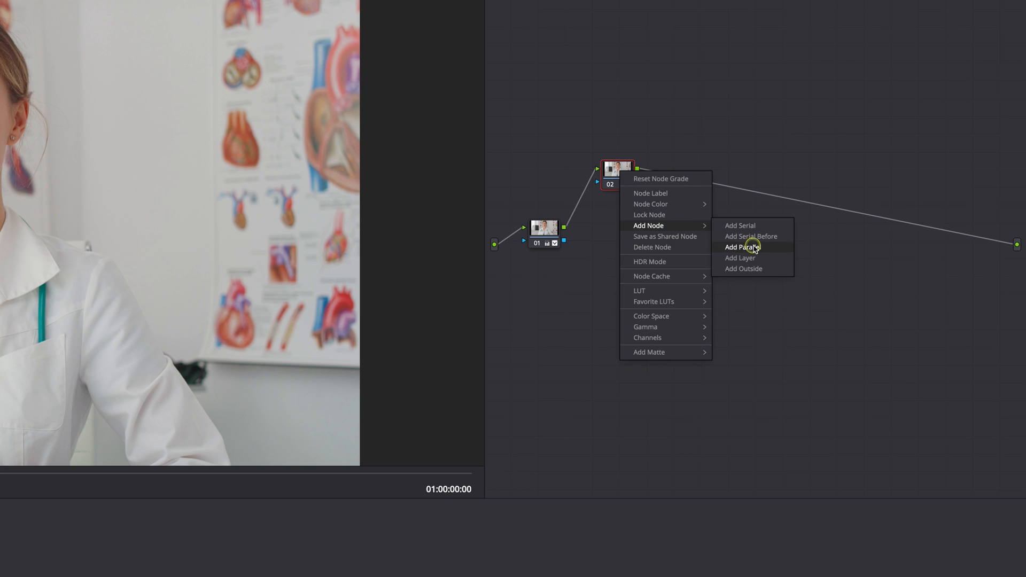
{"action": "mouse_move", "coordinate": [741, 257]}
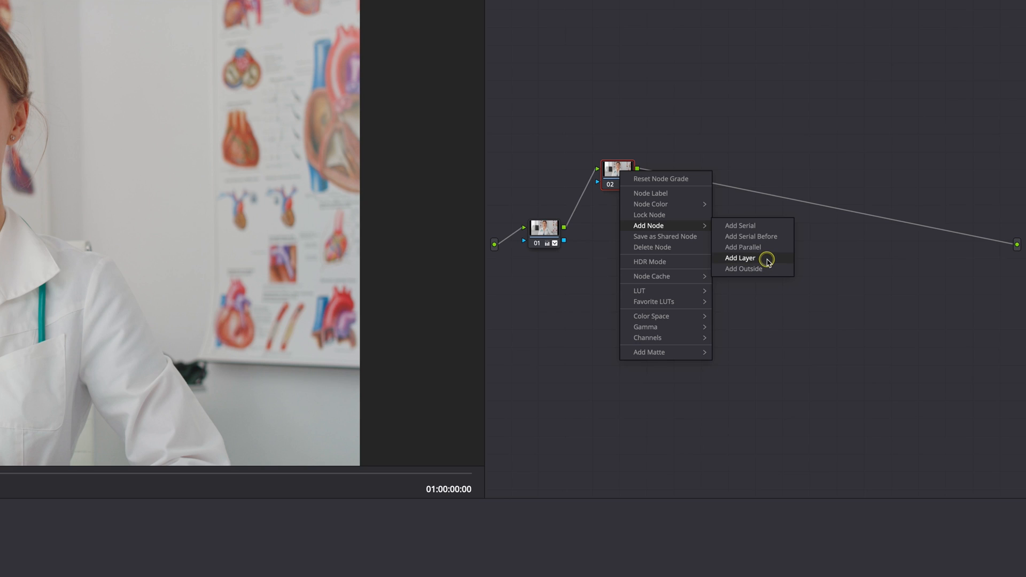
{"action": "left_click", "coordinate": [740, 257]}
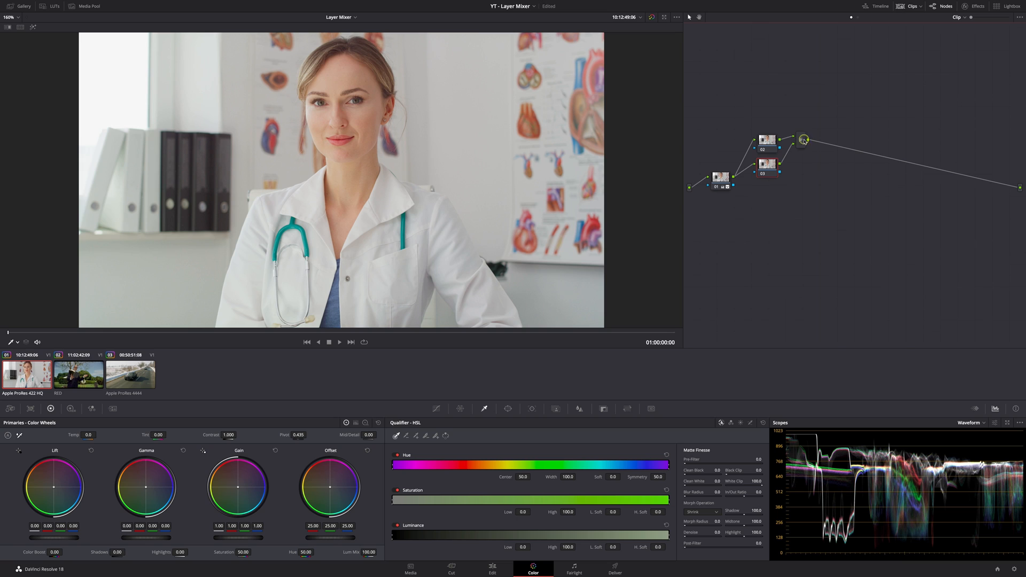
{"action": "left_click_drag", "start_coordinate": [767, 173], "coordinate": [767, 190]}
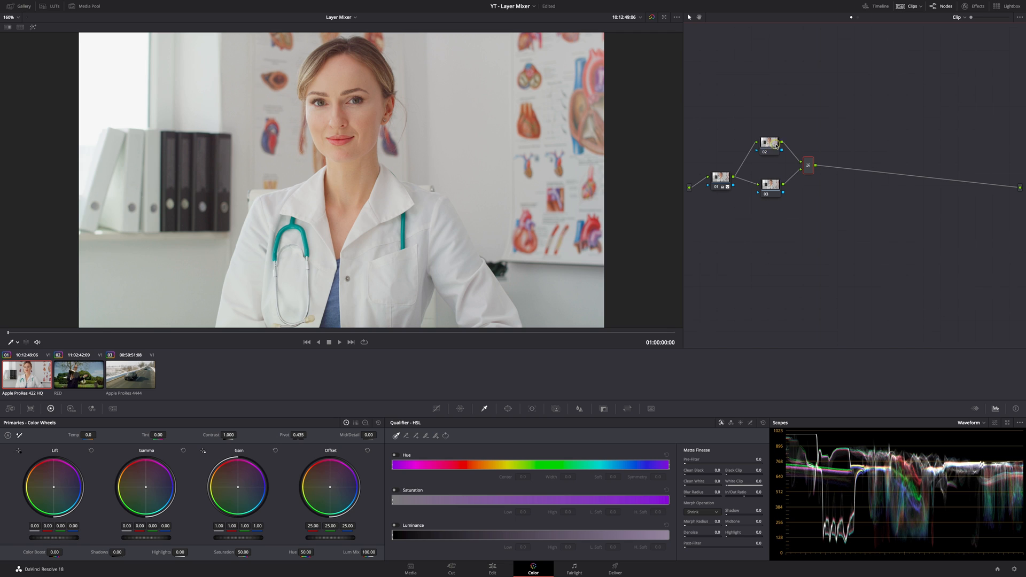
- Position nodes 02 and 03 as stacked inputs feeding the Layer Mixer
{"action": "left_click", "coordinate": [769, 184]}
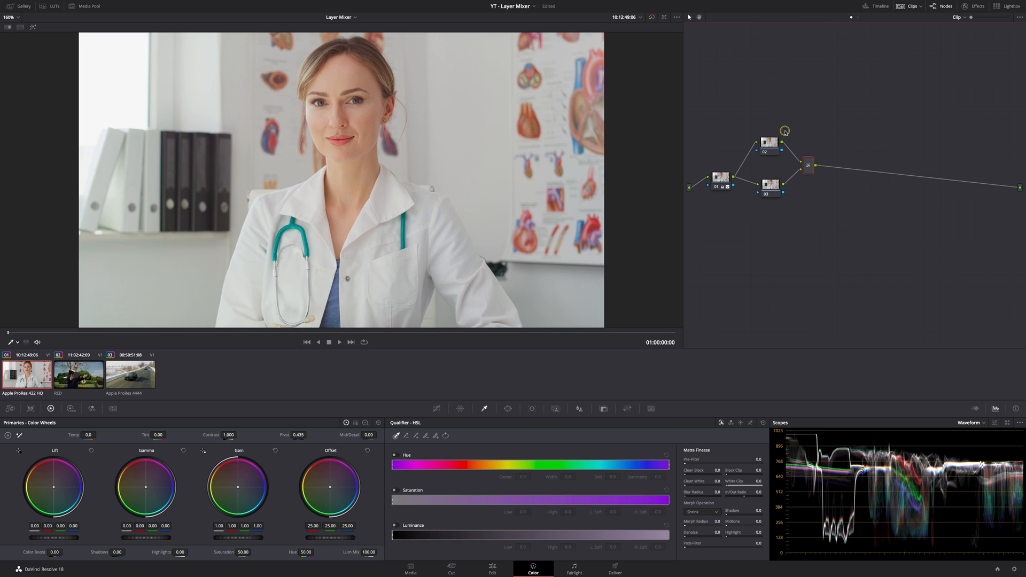
{"action": "mouse_move", "coordinate": [761, 91]}
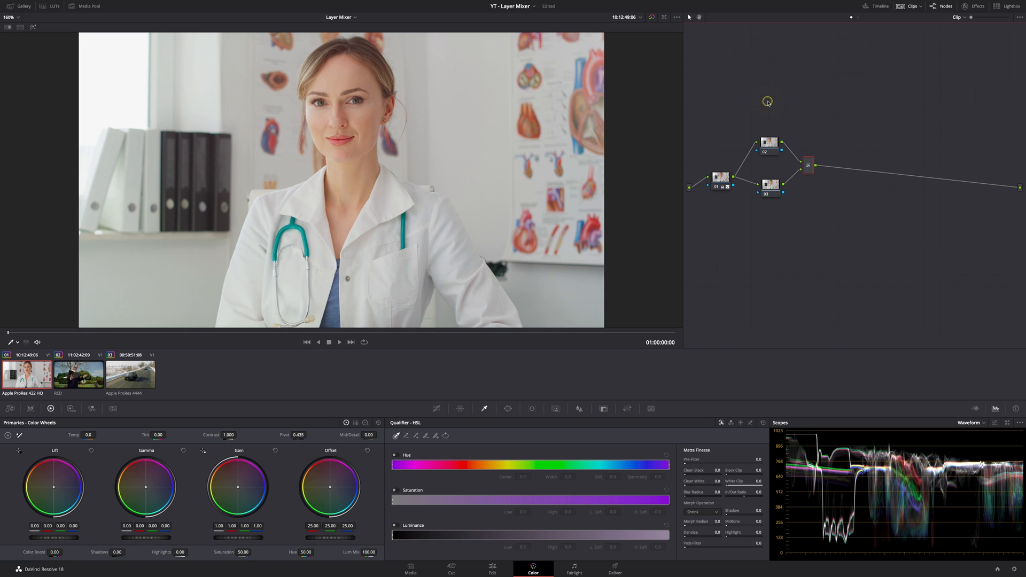
{"action": "left_click_drag", "start_coordinate": [767, 100], "coordinate": [776, 229]}
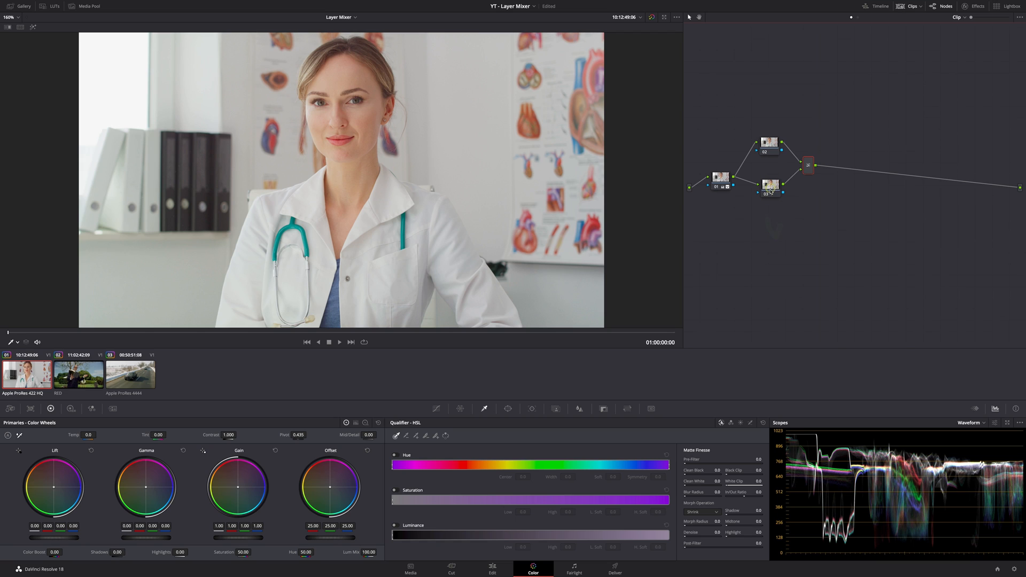
{"action": "left_click", "coordinate": [770, 186]}
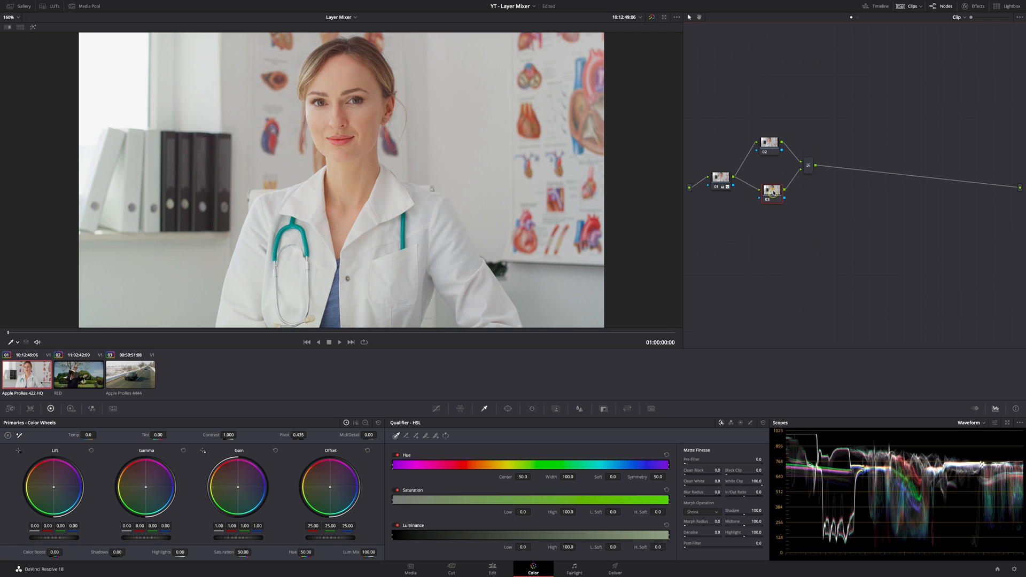
{"action": "left_click", "coordinate": [770, 145]}
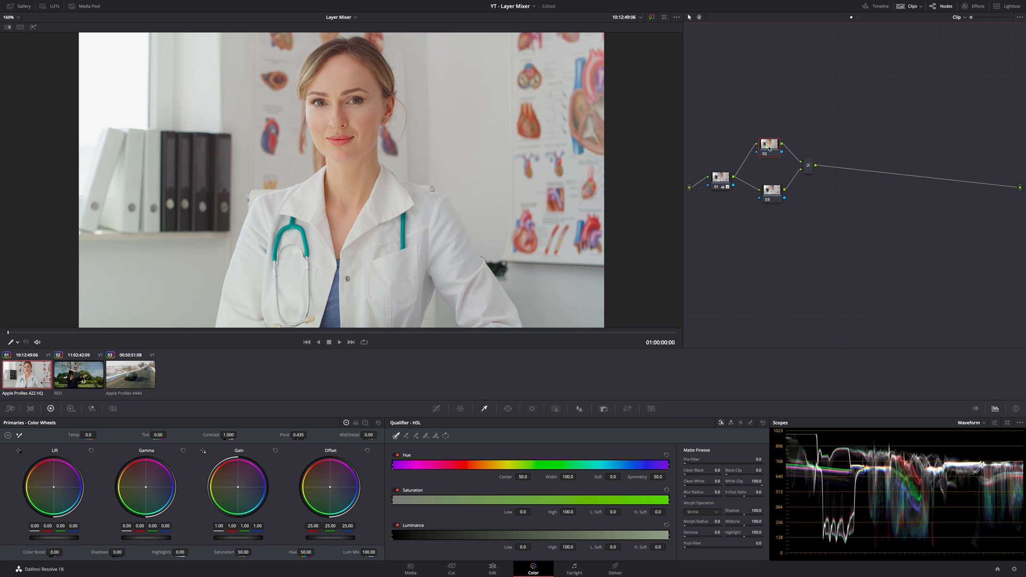
{"action": "left_click", "coordinate": [811, 165]}
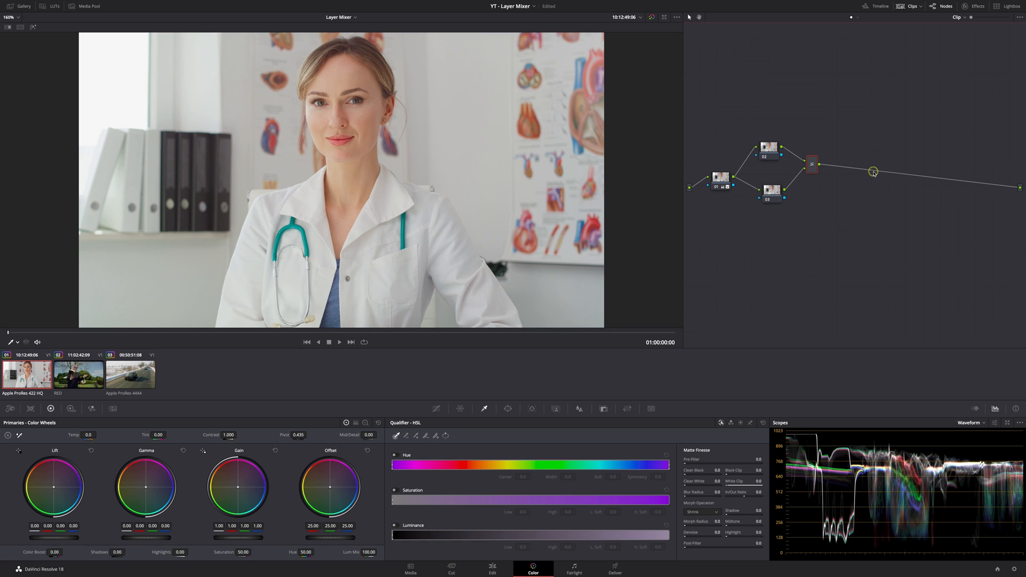
{"action": "left_click", "coordinate": [769, 148]}
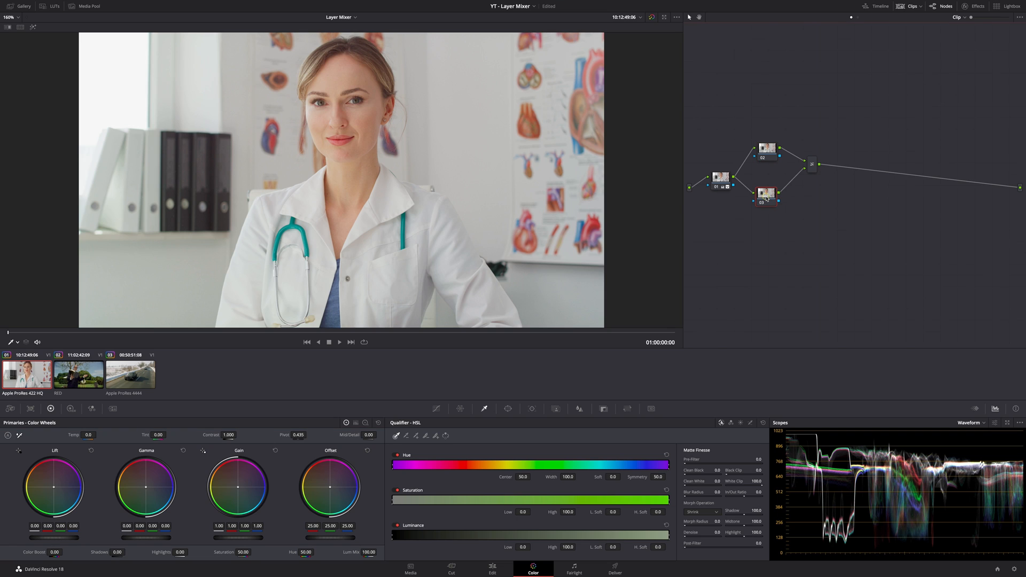
- Select node 03 and refine the HSL luminance range of the skin key
{"action": "left_click", "coordinate": [765, 196]}
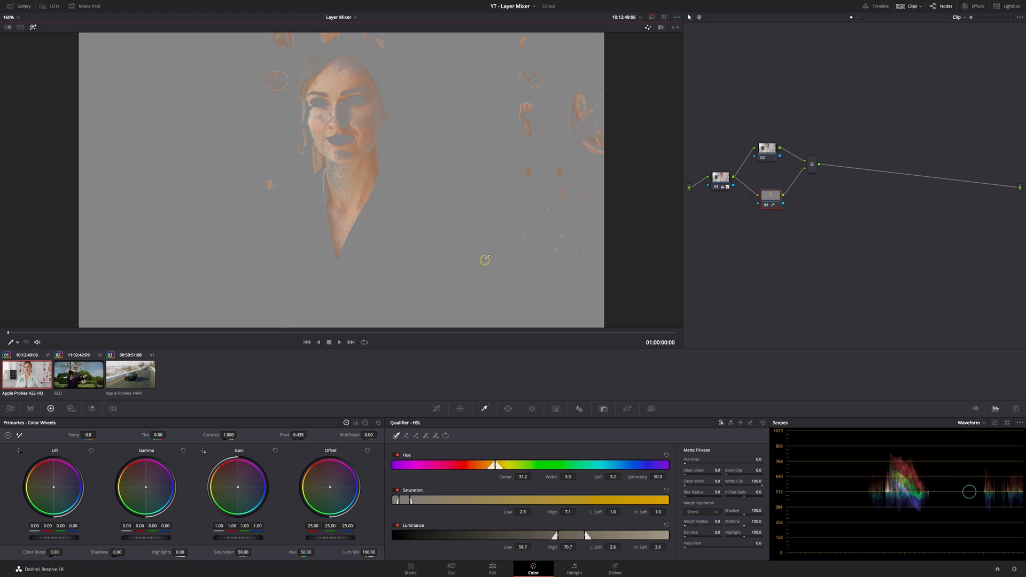
{"action": "mouse_move", "coordinate": [679, 436]}
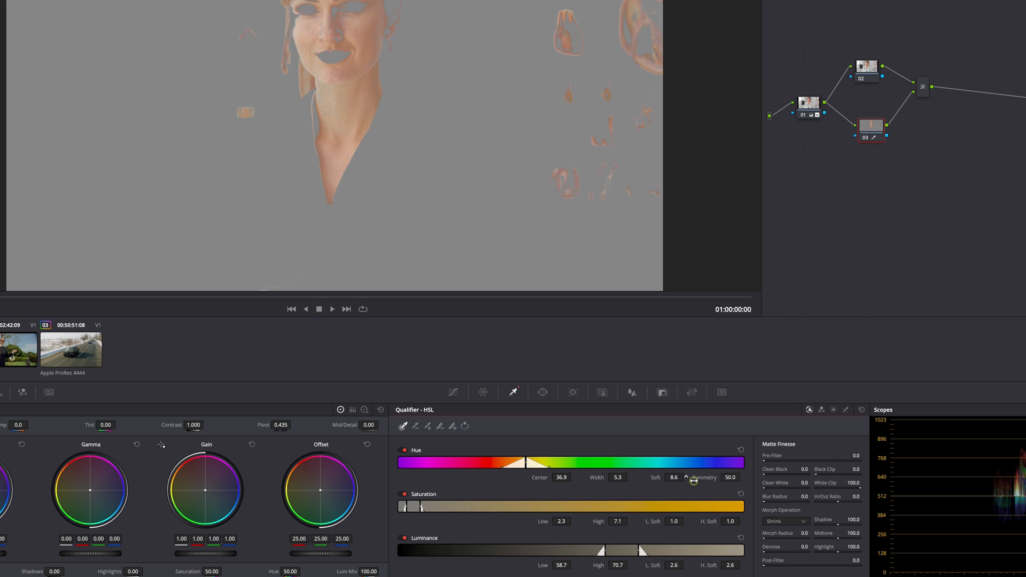
{"action": "mouse_move", "coordinate": [764, 475]}
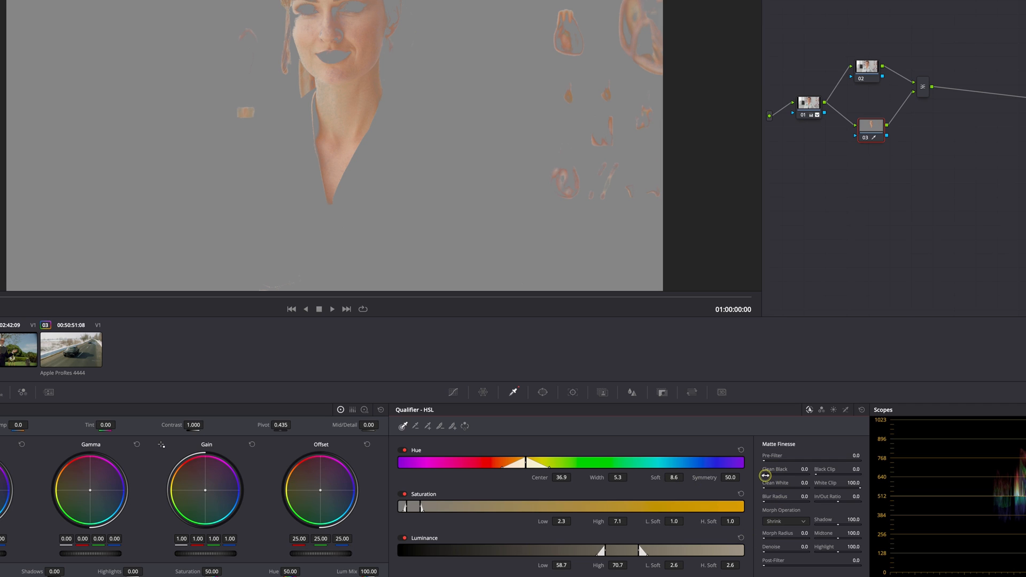
{"action": "left_click_drag", "start_coordinate": [775, 469], "coordinate": [766, 505]}
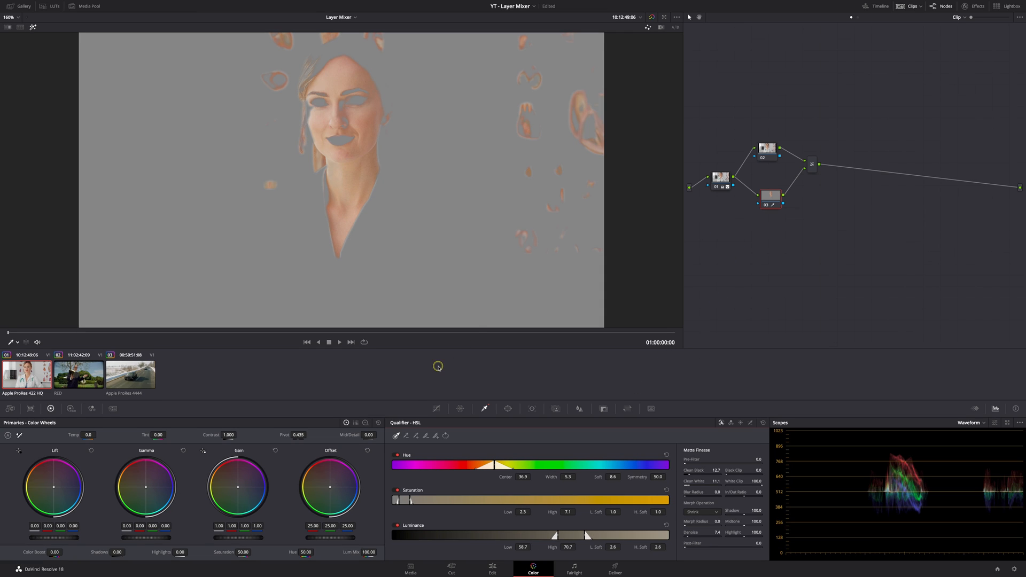
{"action": "mouse_move", "coordinate": [329, 411]}
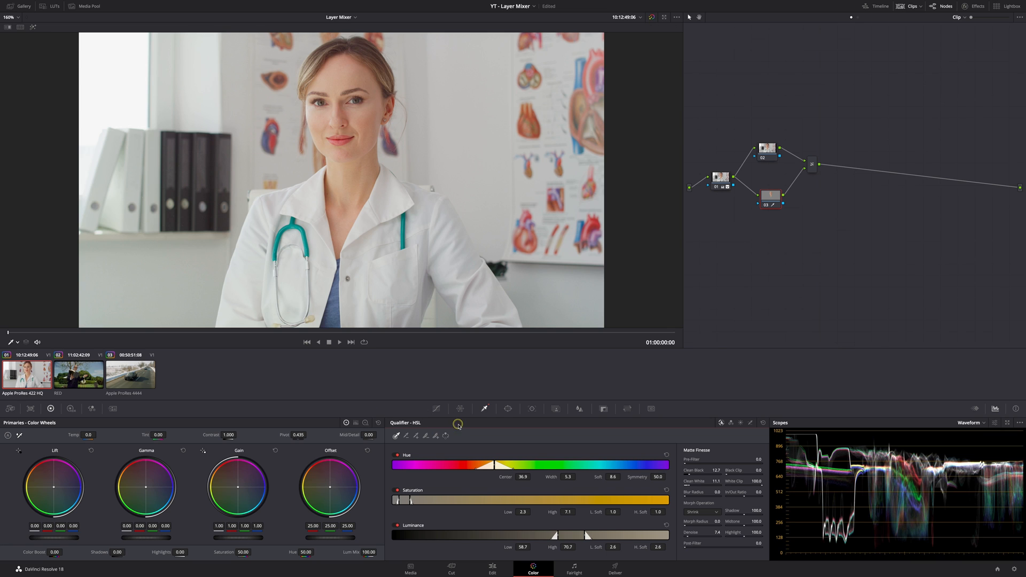
- Draw a softened polygon window around face and neck and track it forward and reverse
{"action": "left_click", "coordinate": [508, 408]}
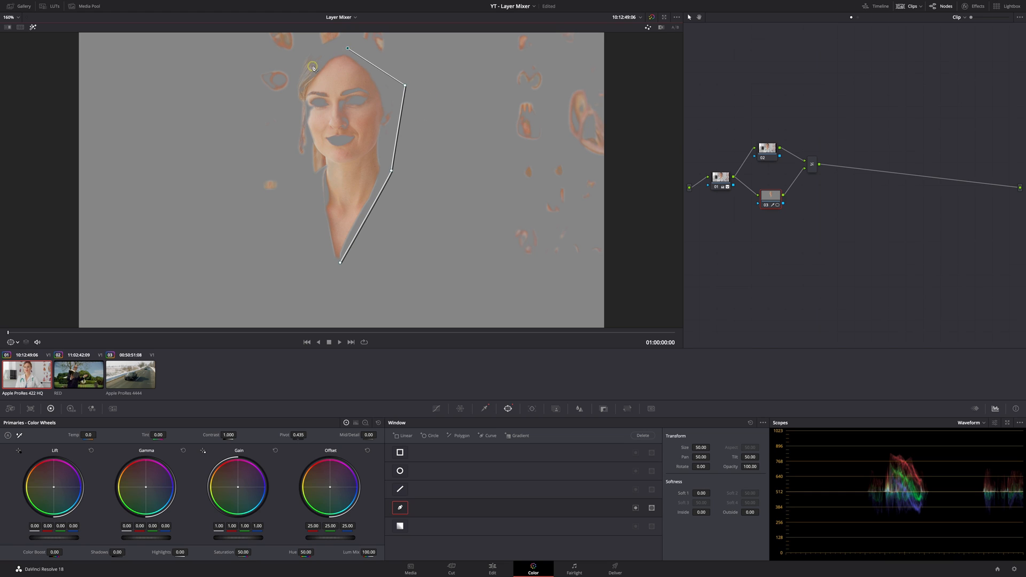
{"action": "left_click_drag", "start_coordinate": [314, 65], "coordinate": [339, 267]}
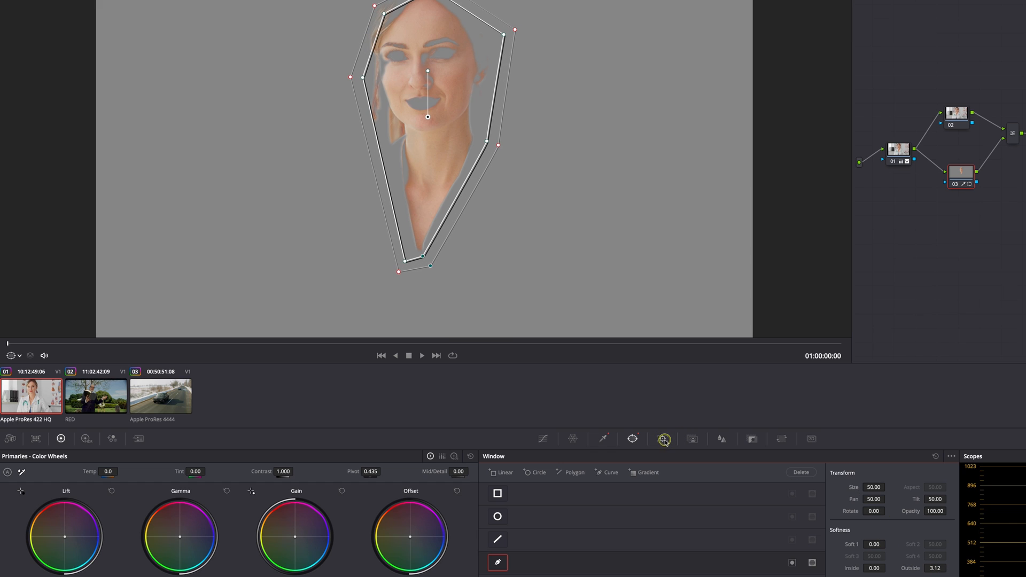
{"action": "left_click", "coordinate": [662, 438]}
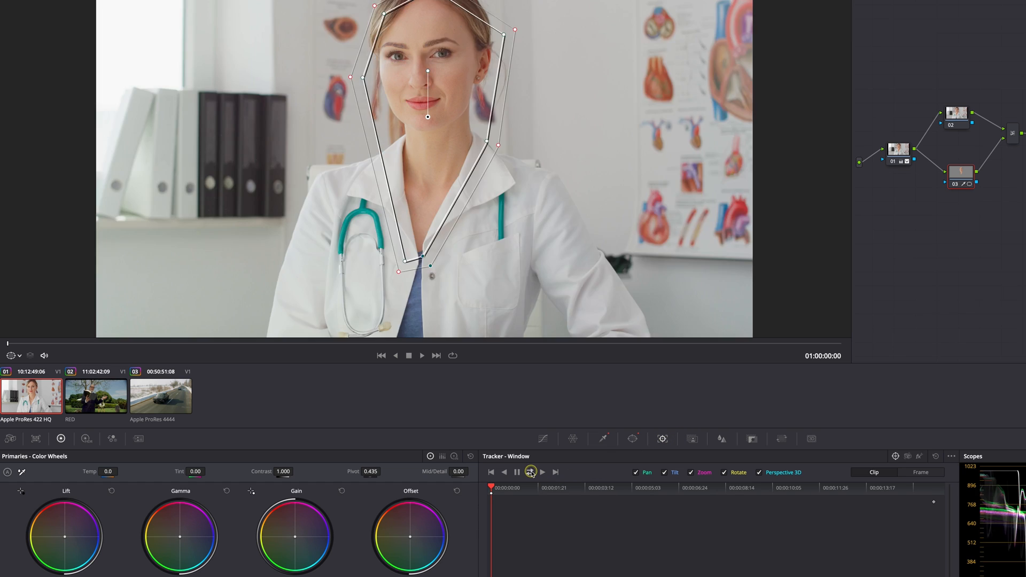
{"action": "left_click", "coordinate": [531, 472]}
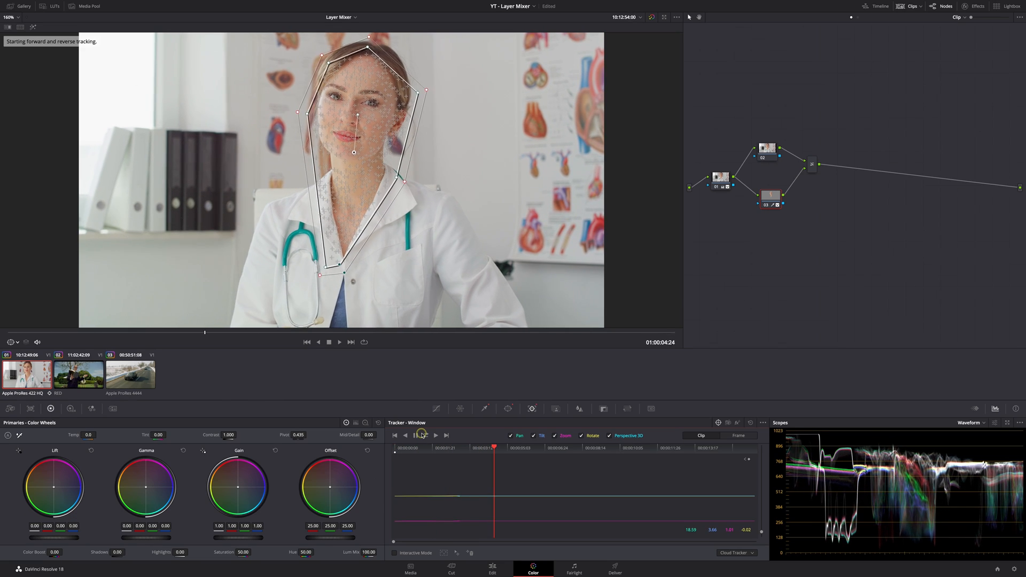
{"action": "left_click", "coordinate": [425, 435]}
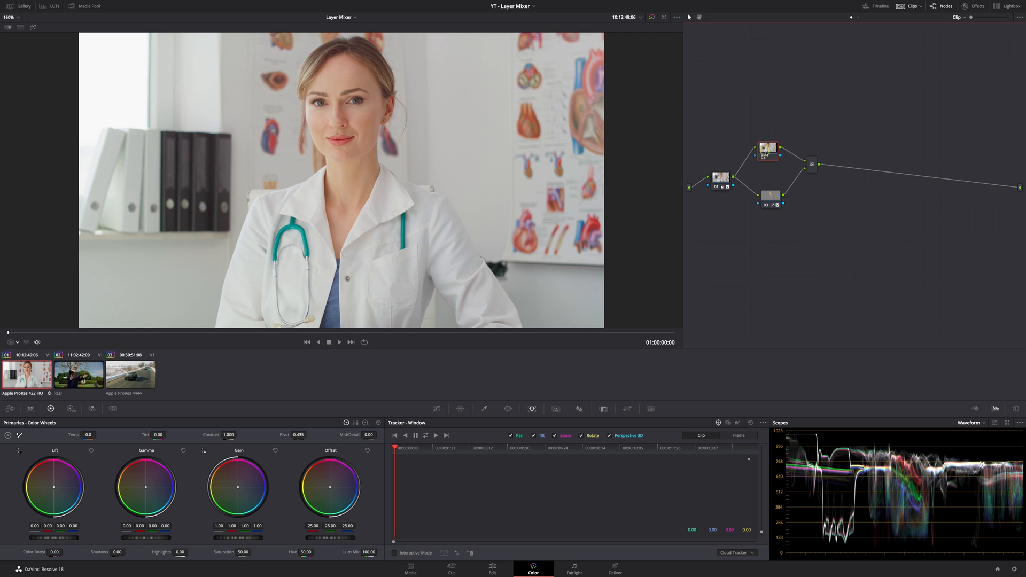
- Select node 02 and push the Offset wheel toward teal
{"action": "left_click", "coordinate": [770, 196]}
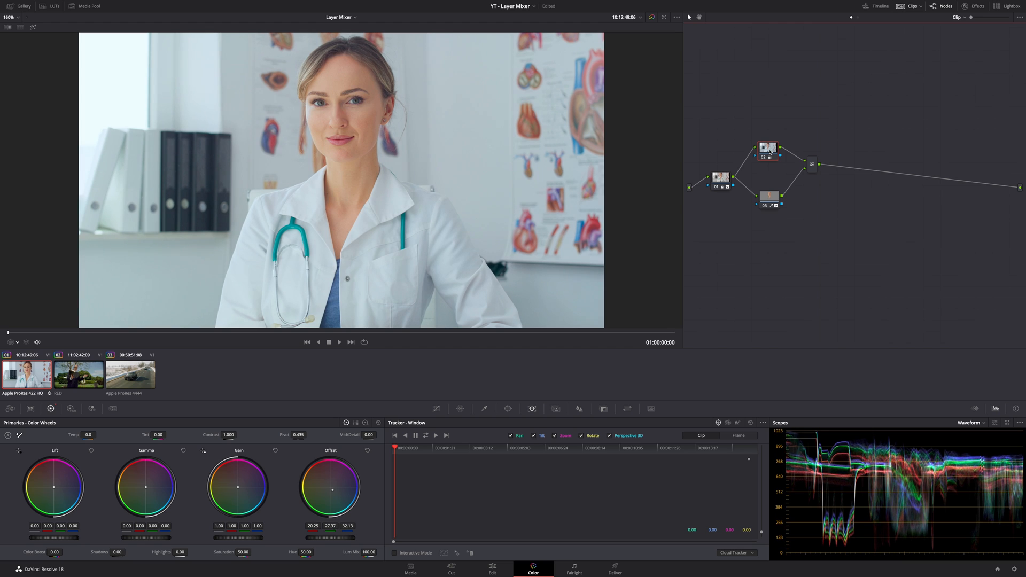
{"action": "left_click_drag", "start_coordinate": [330, 487], "coordinate": [344, 490]}
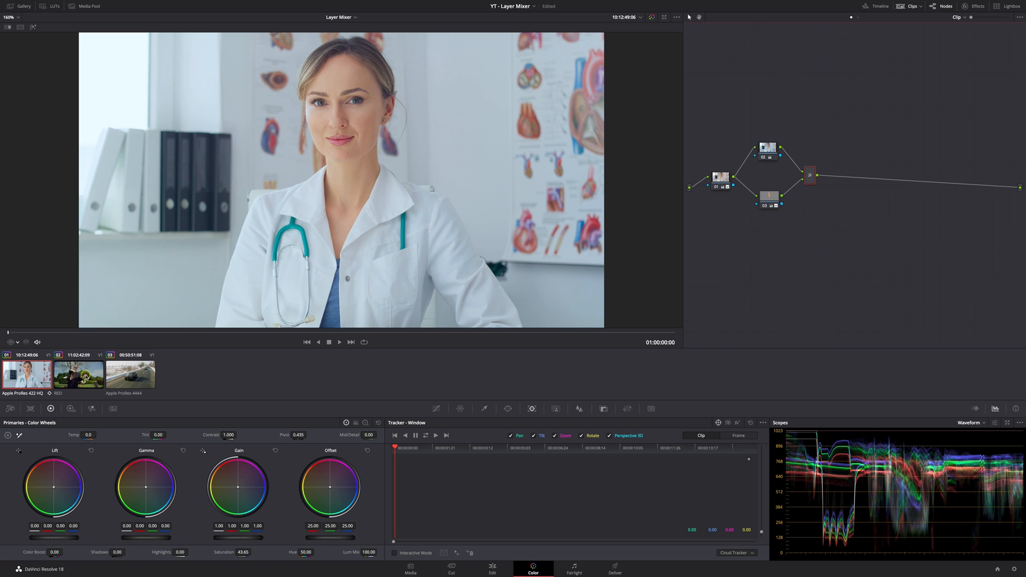
- Switch to the graveside RED clip and add a serial node after its first node
{"action": "left_click", "coordinate": [78, 373]}
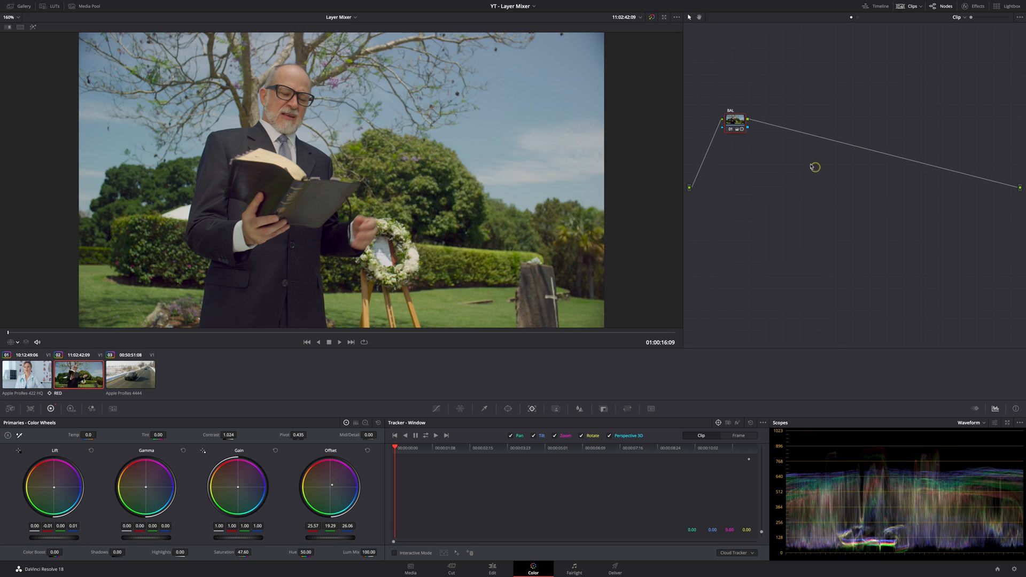
{"action": "mouse_move", "coordinate": [763, 141]}
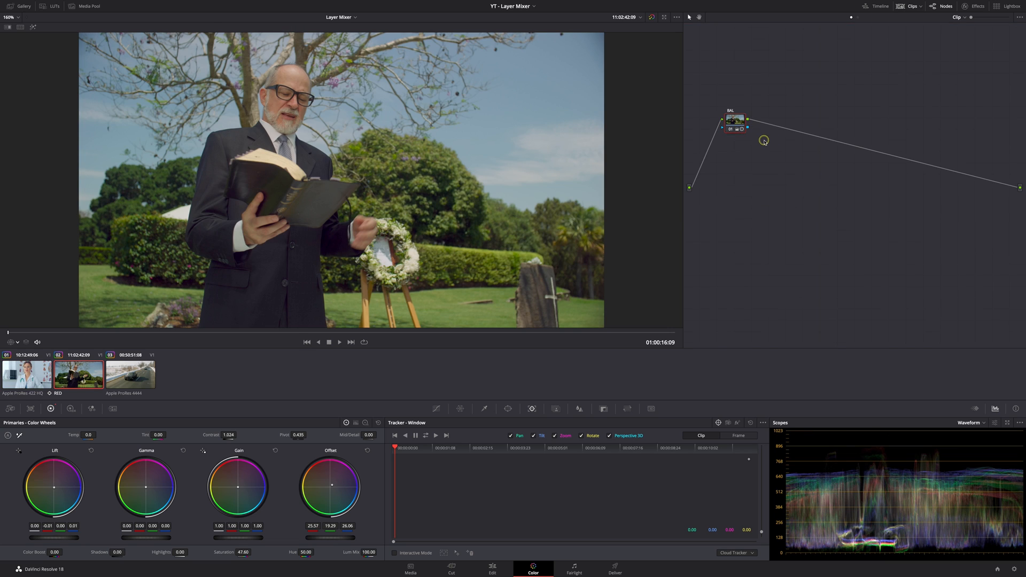
{"action": "left_click_drag", "start_coordinate": [735, 120], "coordinate": [720, 178]}
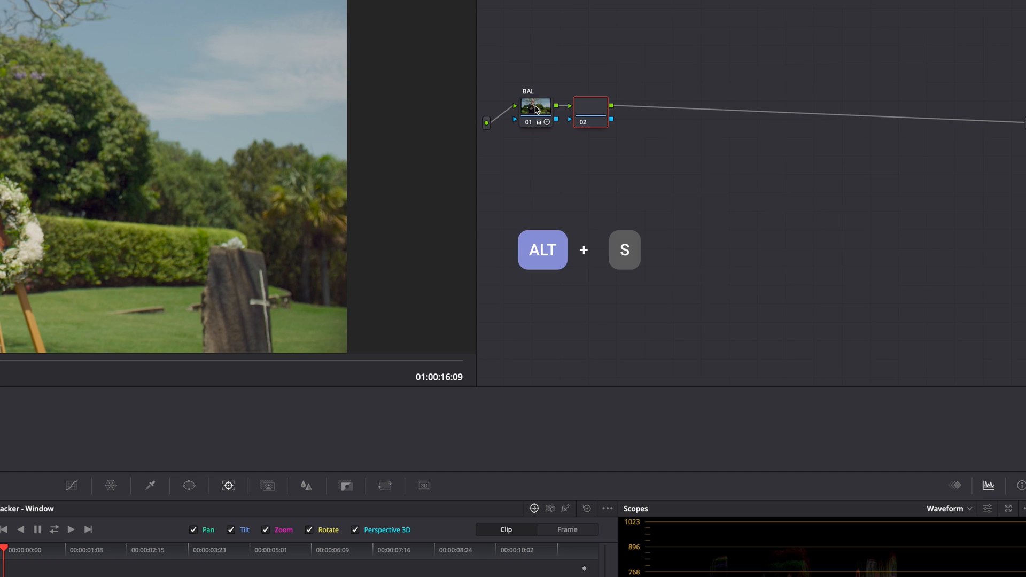
- Create nodes 02 and 03 joined by a Layer Mixer, then select node 03
{"action": "left_click", "coordinate": [589, 111]}
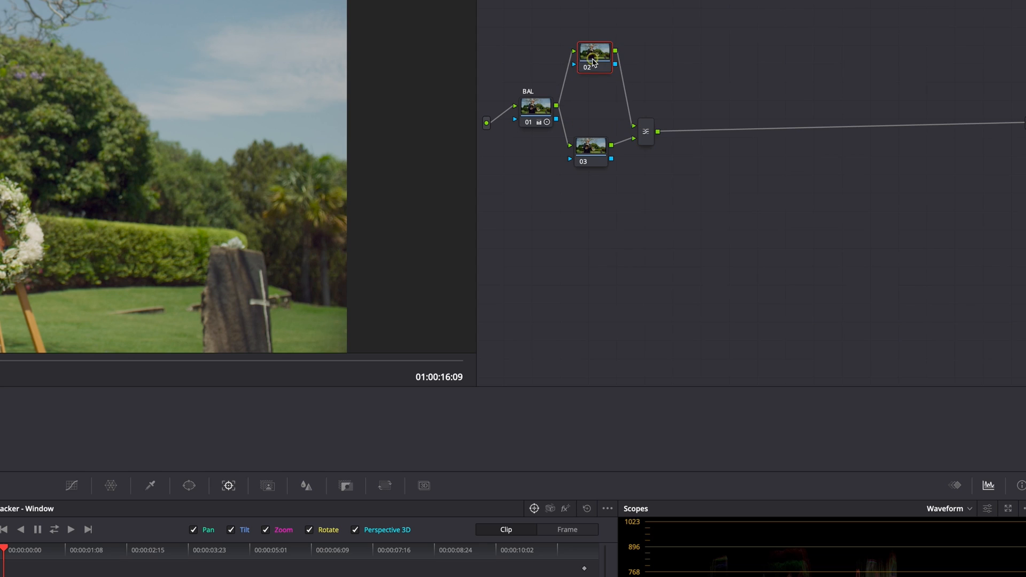
{"action": "left_click", "coordinate": [591, 123]}
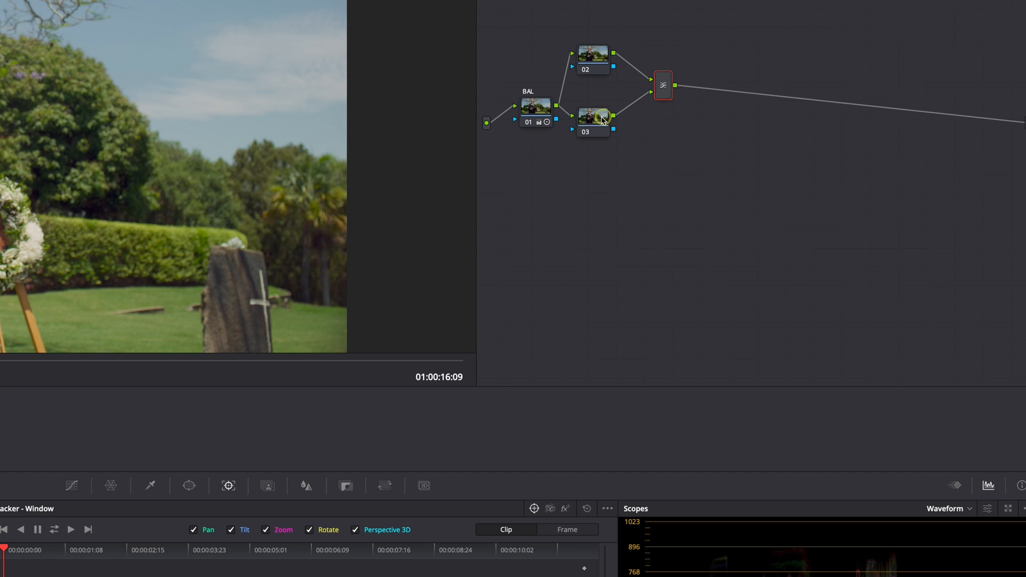
{"action": "left_click", "coordinate": [592, 122]}
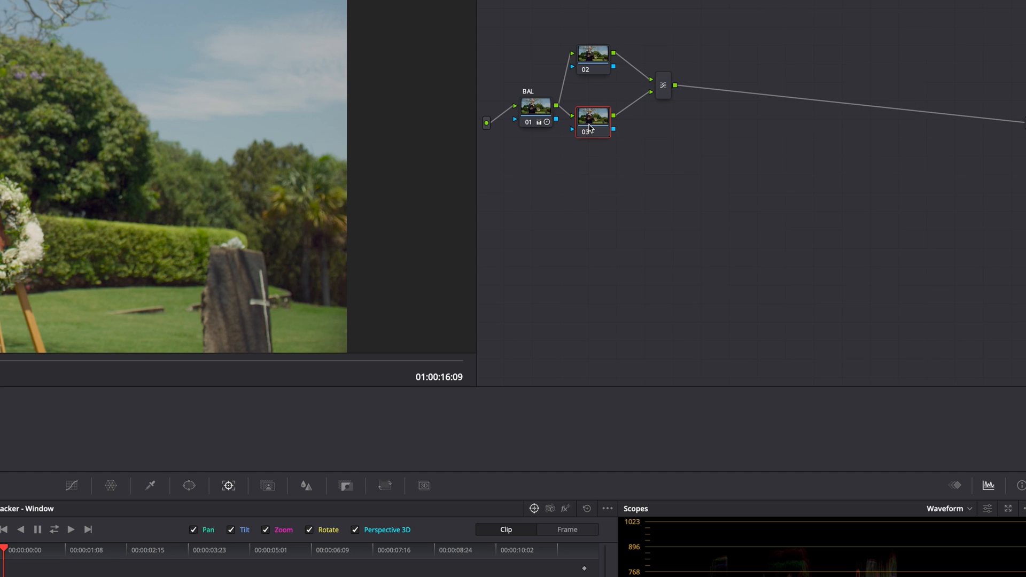
{"action": "right_click", "coordinate": [591, 123]}
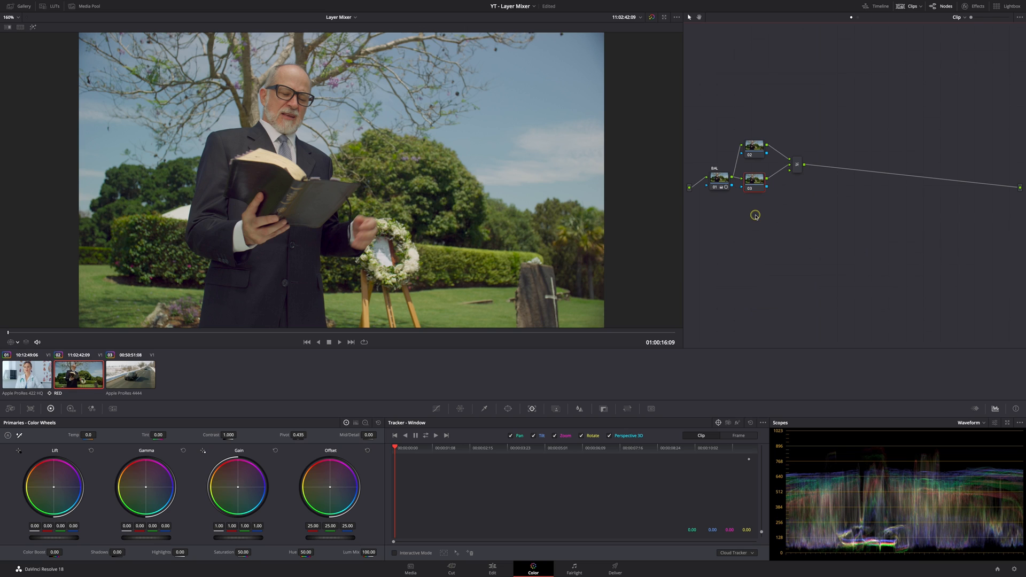
- Adjust the node layout and open the Color menu's qualifier presets for Six Vector - Yellow
{"action": "left_click_drag", "start_coordinate": [754, 180], "coordinate": [754, 210]}
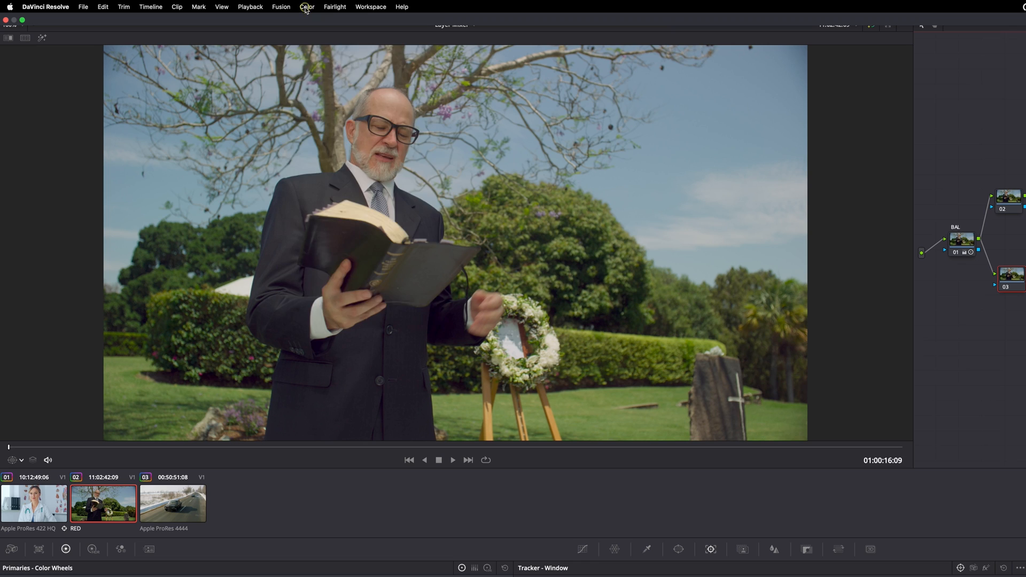
{"action": "left_click", "coordinate": [306, 6]}
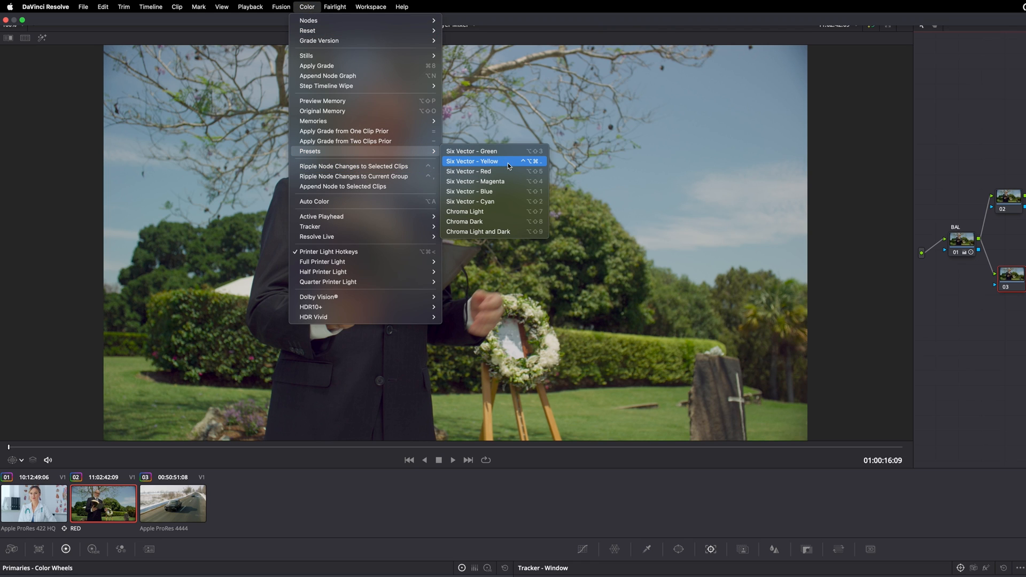
{"action": "mouse_move", "coordinate": [496, 171]}
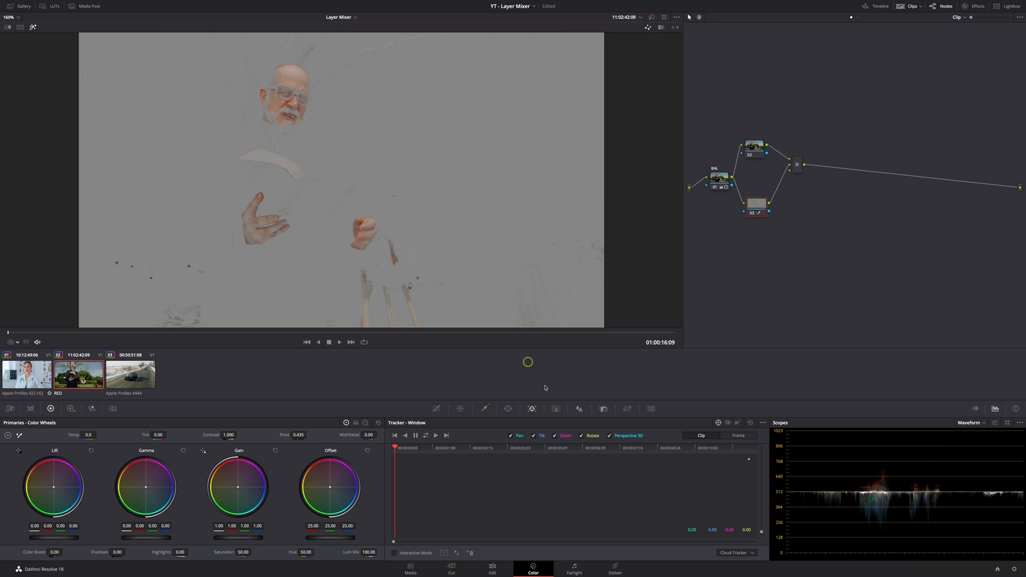
- Widen node 03's Hue range and raise Matte Finesse clean-up in the Qualifier
{"action": "left_click", "coordinate": [508, 409]}
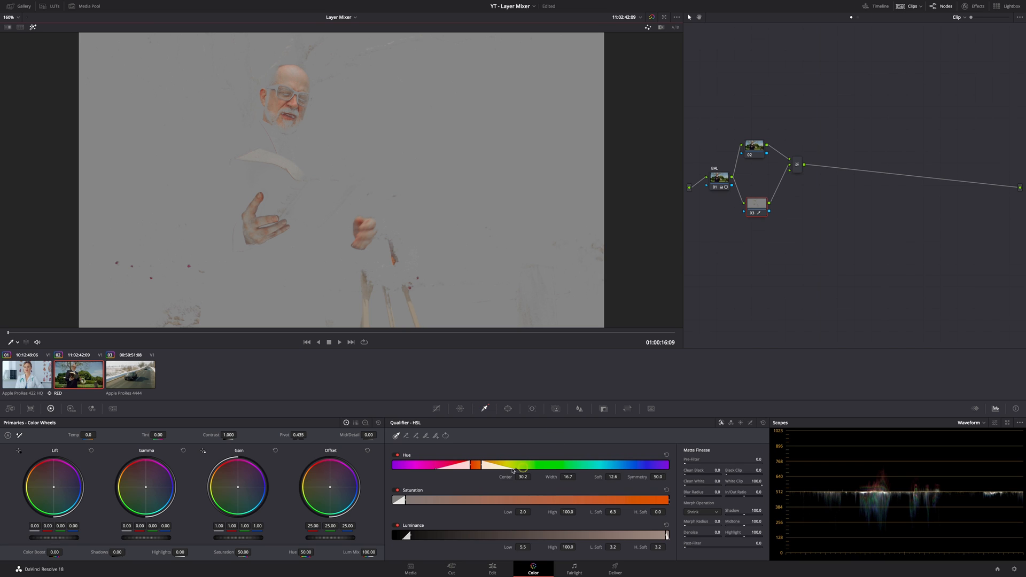
{"action": "left_click_drag", "start_coordinate": [478, 465], "coordinate": [484, 464]}
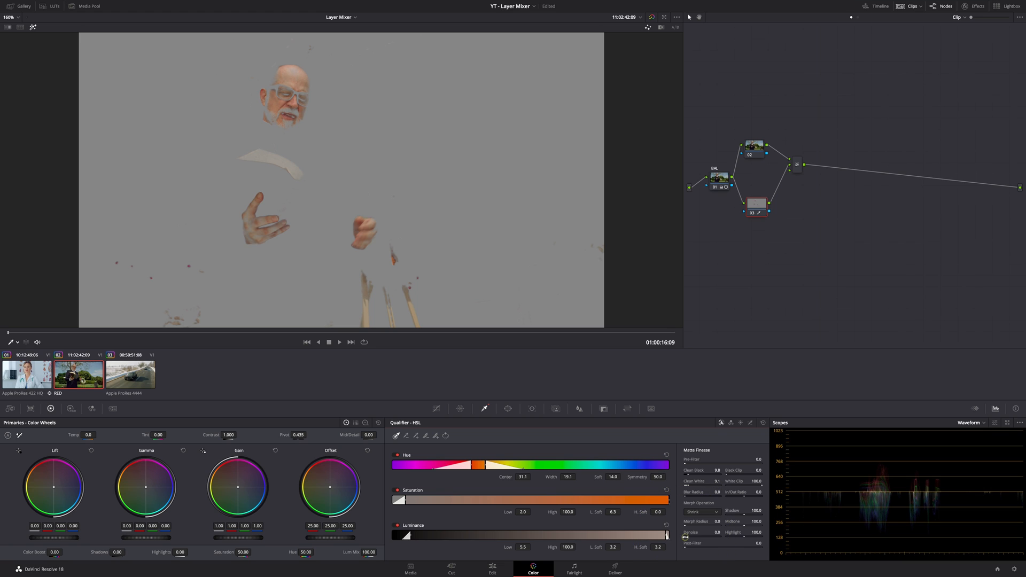
{"action": "left_click_drag", "start_coordinate": [685, 536], "coordinate": [712, 538]}
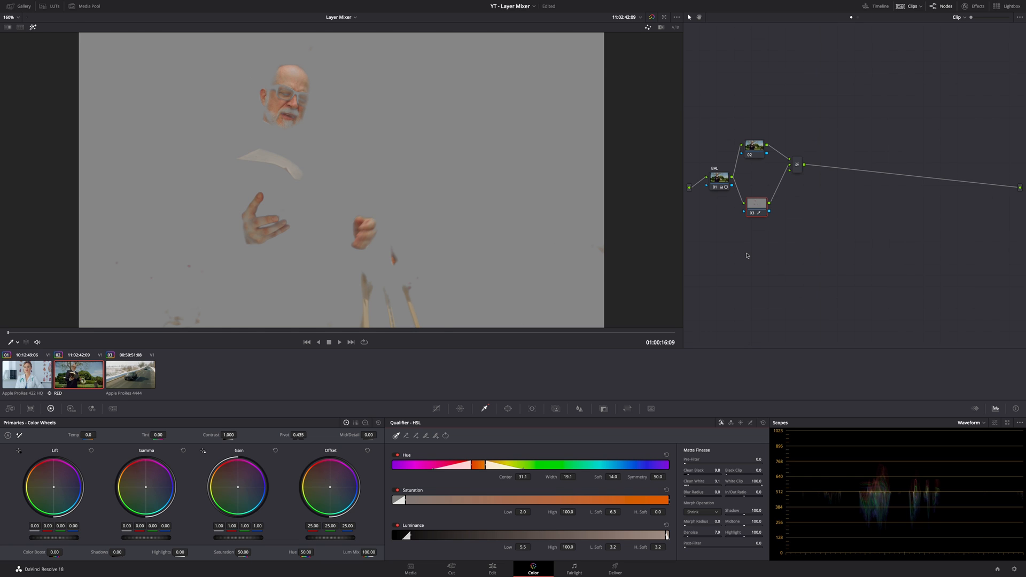
- Cool background node 02 with Temp -229, a blue Offset and Saturation near 40
{"action": "left_click", "coordinate": [755, 204]}
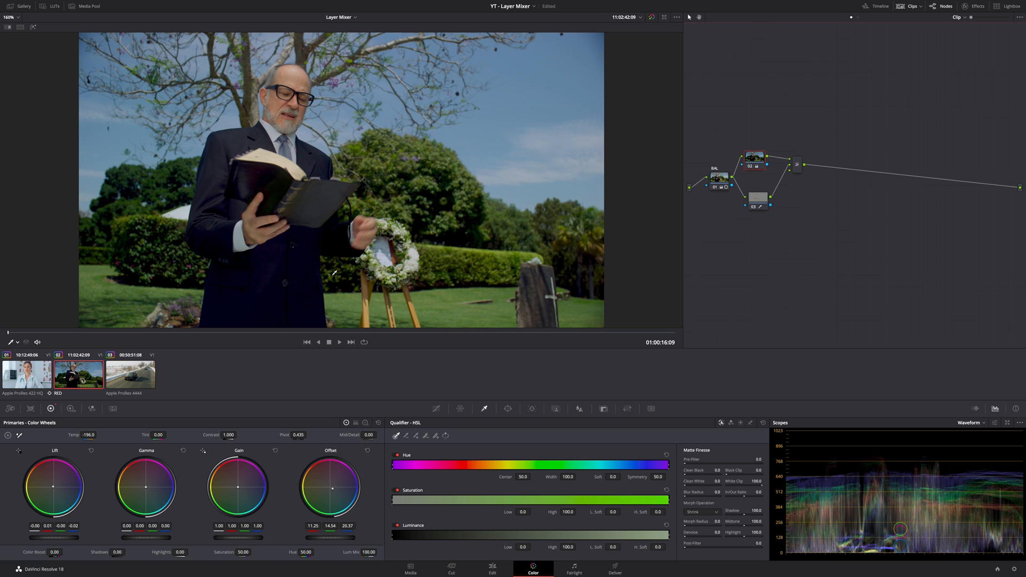
{"action": "left_click_drag", "start_coordinate": [88, 434], "coordinate": [78, 435]}
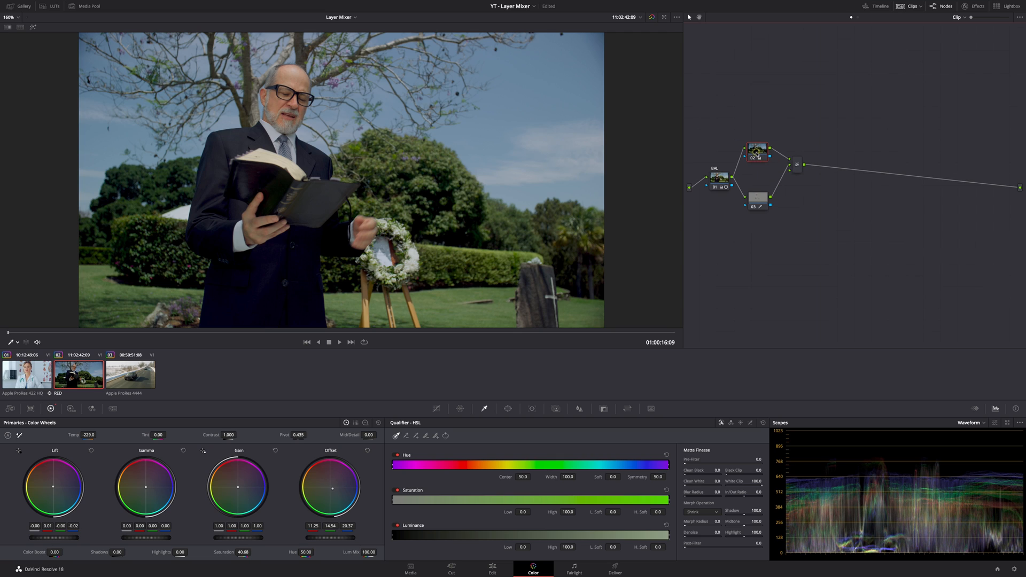
{"action": "left_click", "coordinate": [757, 206]}
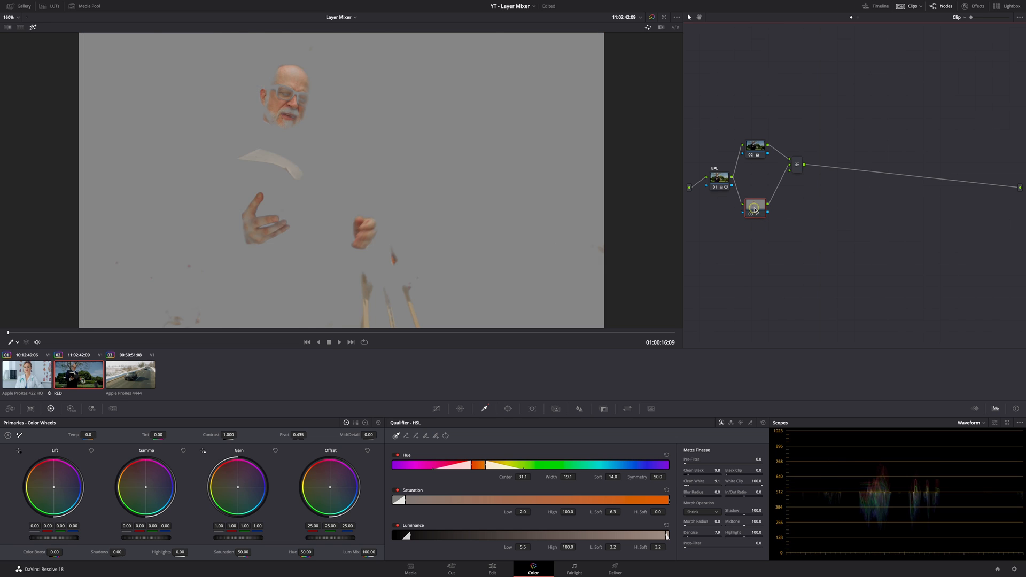
- Grade skin node 03 with Tint -5.30, Gain 0.96, Saturation 49, then review playback
{"action": "left_click", "coordinate": [754, 205]}
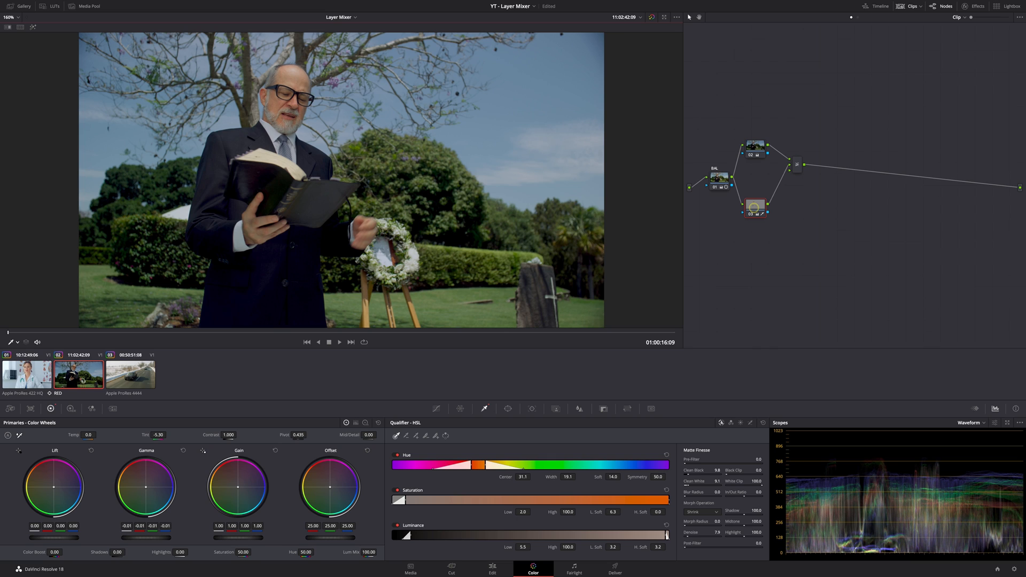
{"action": "left_click_drag", "start_coordinate": [242, 552], "coordinate": [236, 552]}
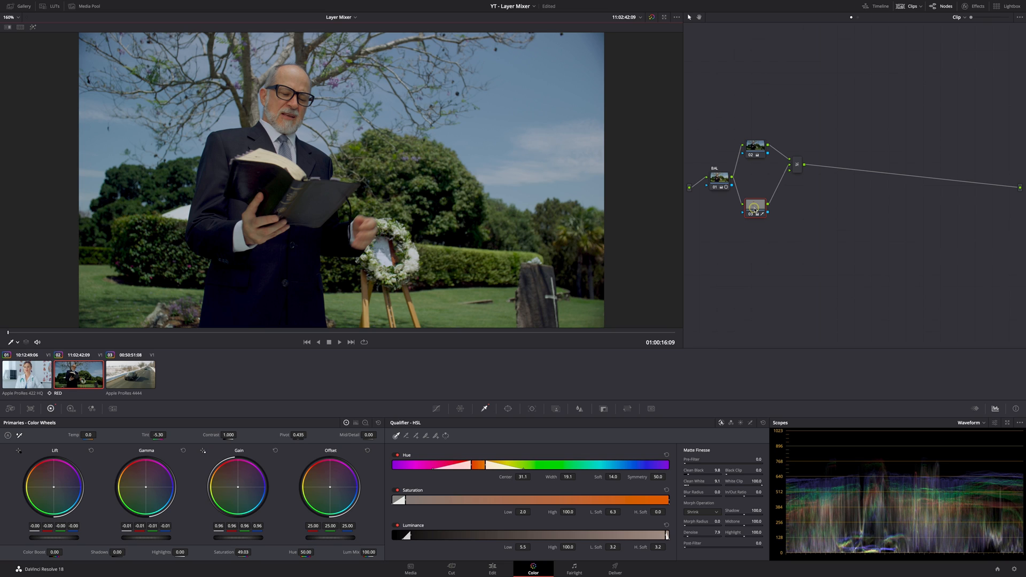
{"action": "left_click", "coordinate": [754, 205]}
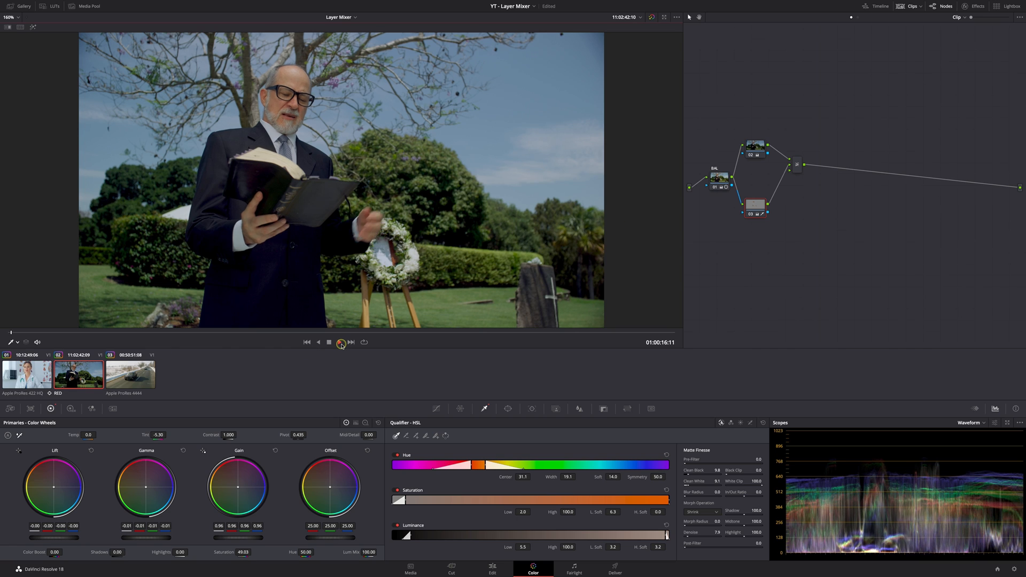
{"action": "left_click", "coordinate": [341, 342]}
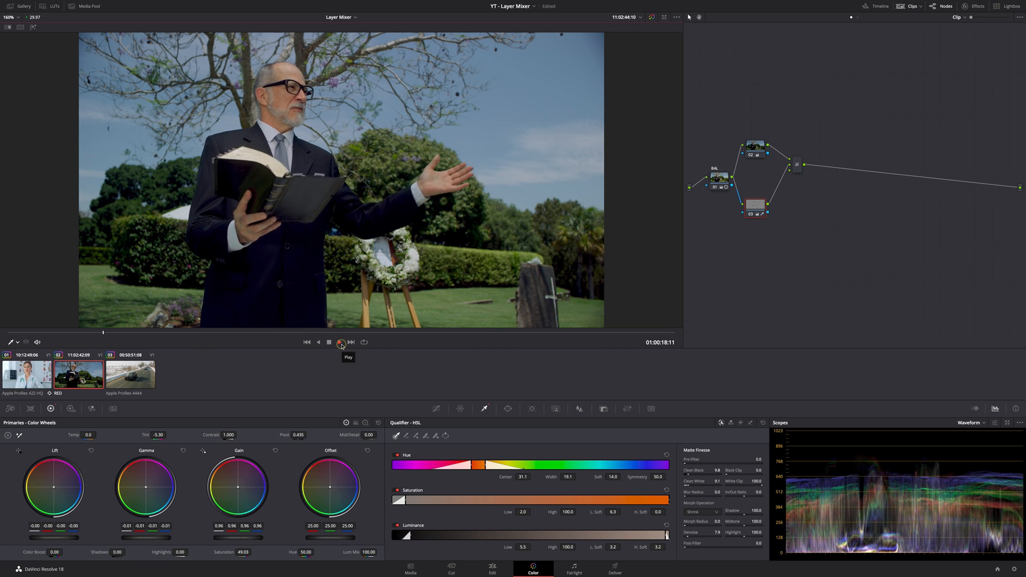
{"action": "left_click", "coordinate": [339, 341]}
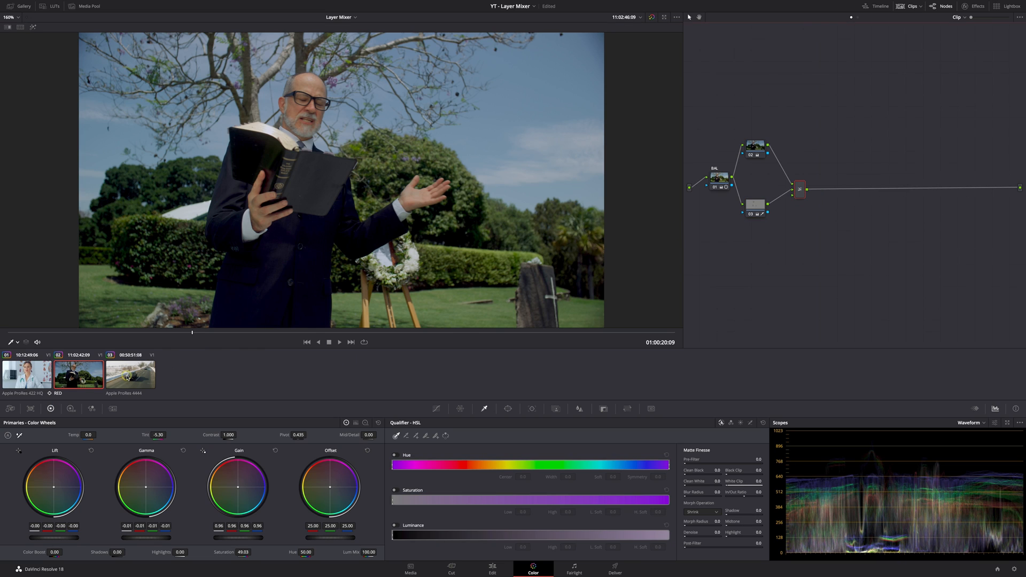
- Switch to the third clip, the car on the snowy road
{"action": "left_click", "coordinate": [130, 373]}
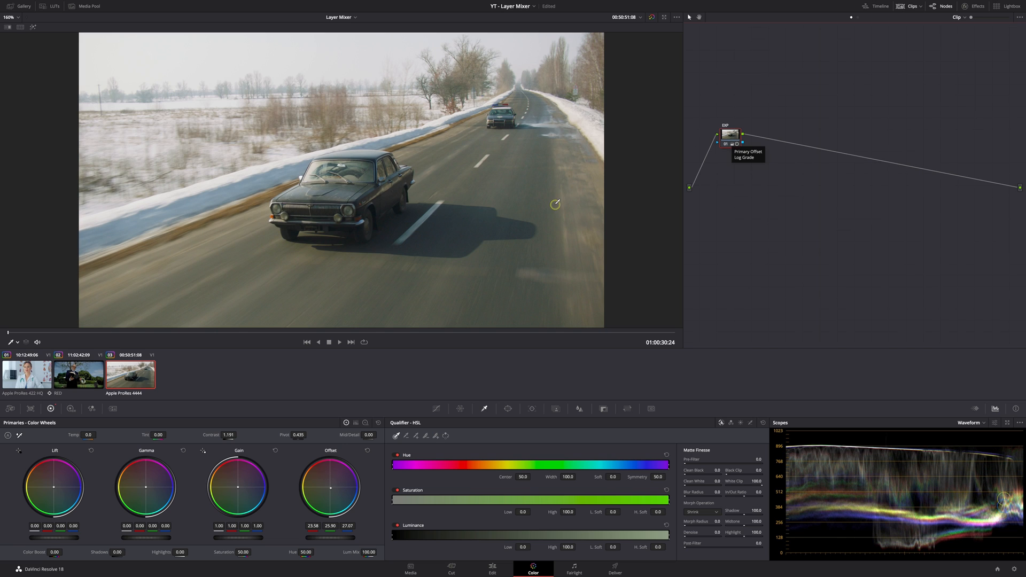
{"action": "mouse_move", "coordinate": [438, 199]}
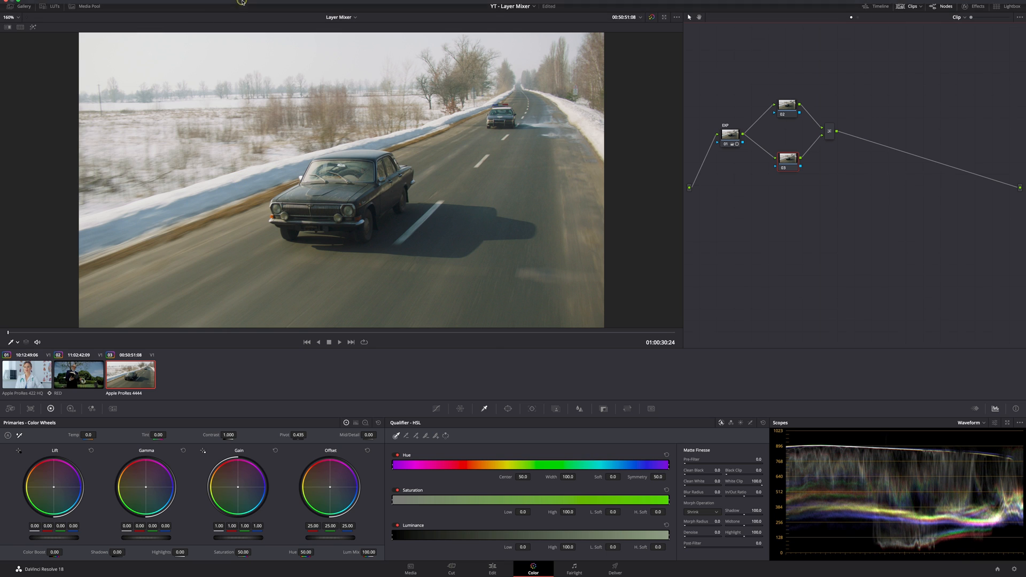
- Apply the Chroma Light preset to node 03 to key the bright highlights
{"action": "left_click", "coordinate": [322, 7]}
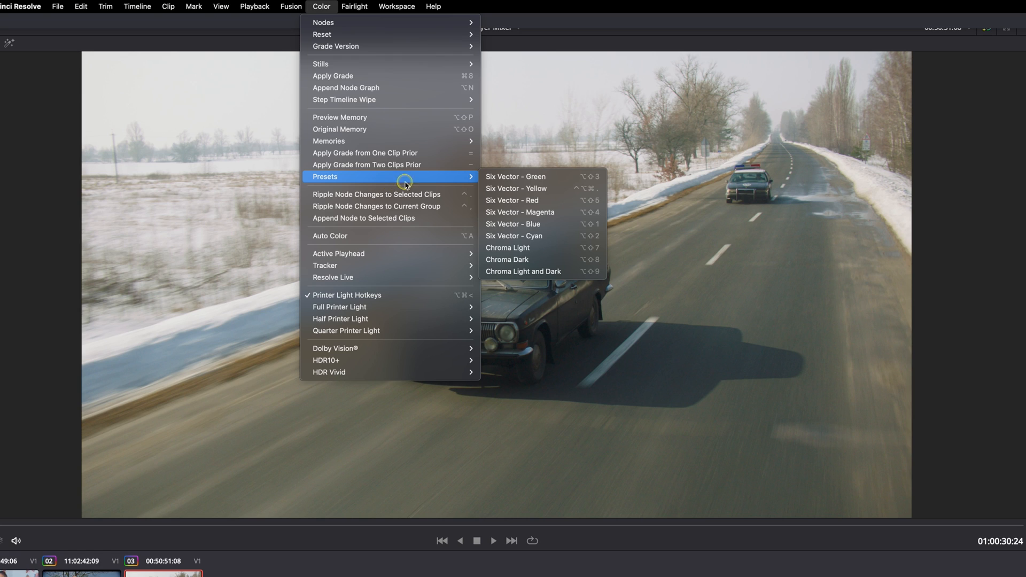
{"action": "mouse_move", "coordinate": [323, 34]}
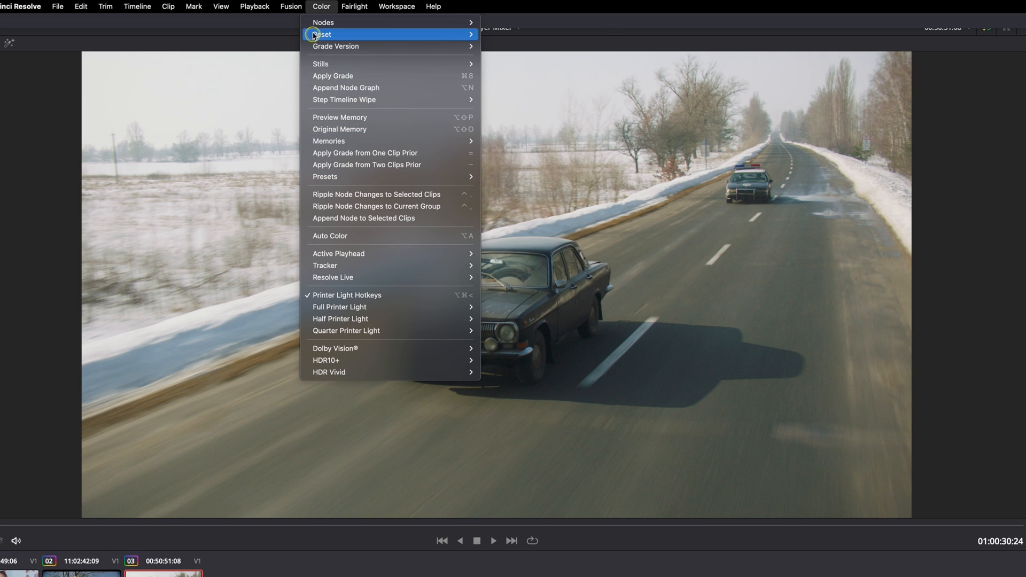
{"action": "mouse_move", "coordinate": [326, 177]}
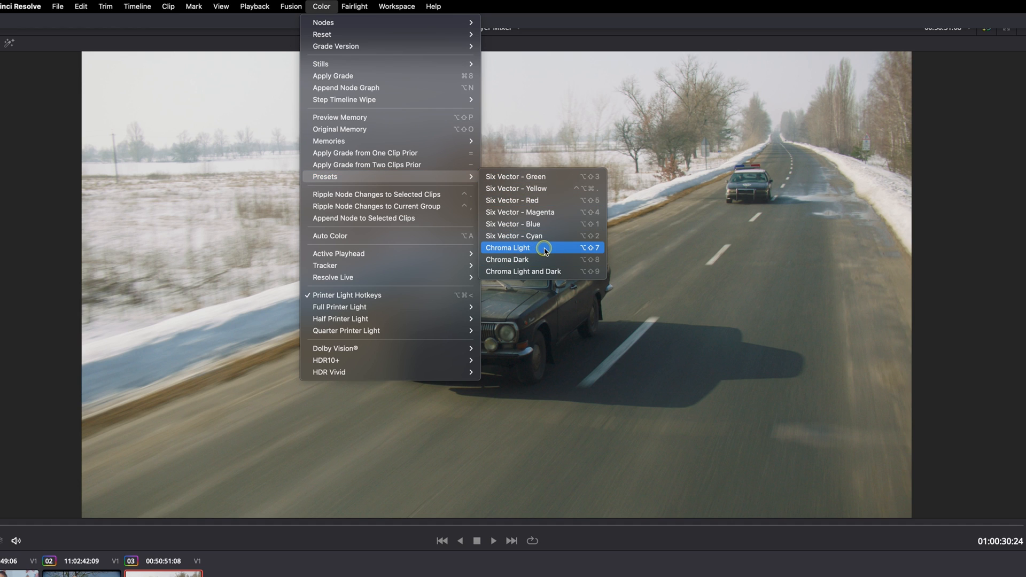
{"action": "left_click", "coordinate": [507, 247]}
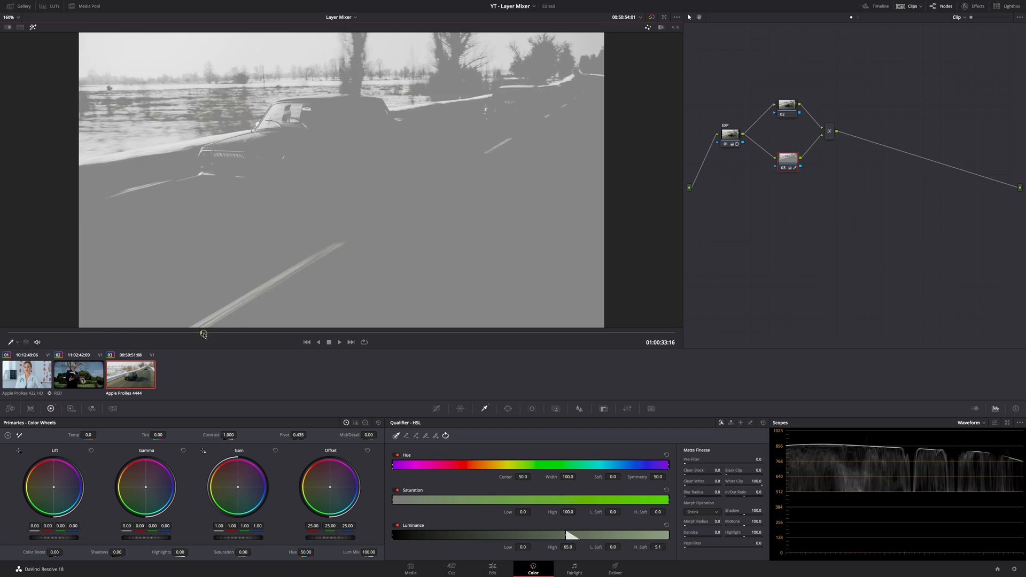
- Scrub the car clip to inspect node 03's highlight matte over the snowy banks and road
{"action": "left_click", "coordinate": [338, 342]}
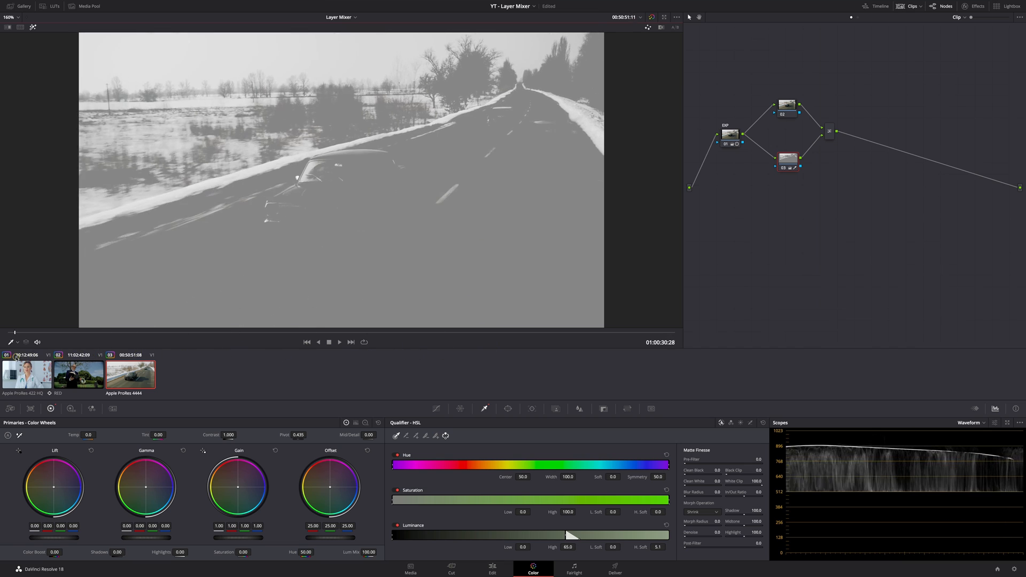
{"action": "left_click", "coordinate": [455, 333]}
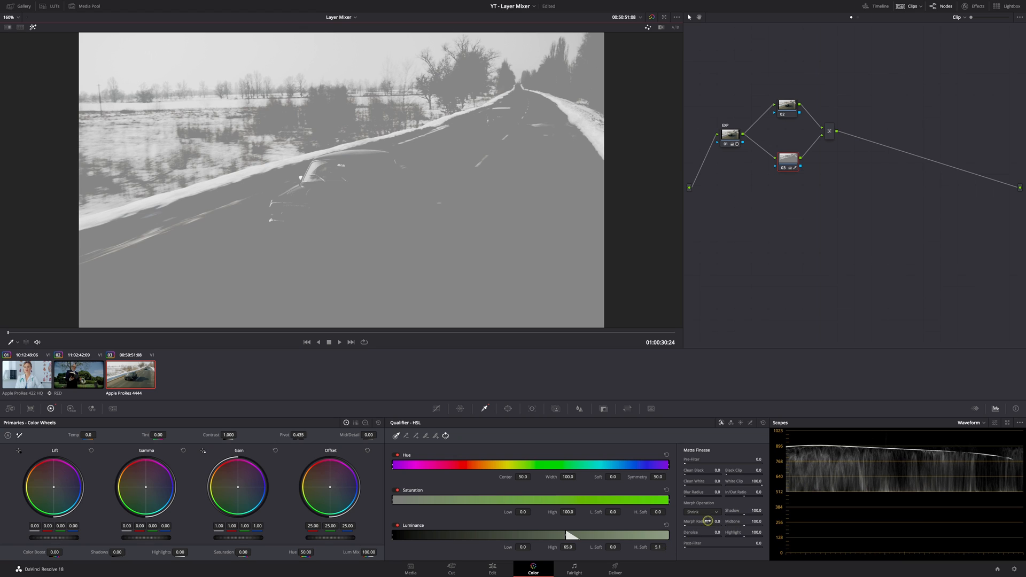
{"action": "left_click_drag", "start_coordinate": [708, 521], "coordinate": [707, 532]}
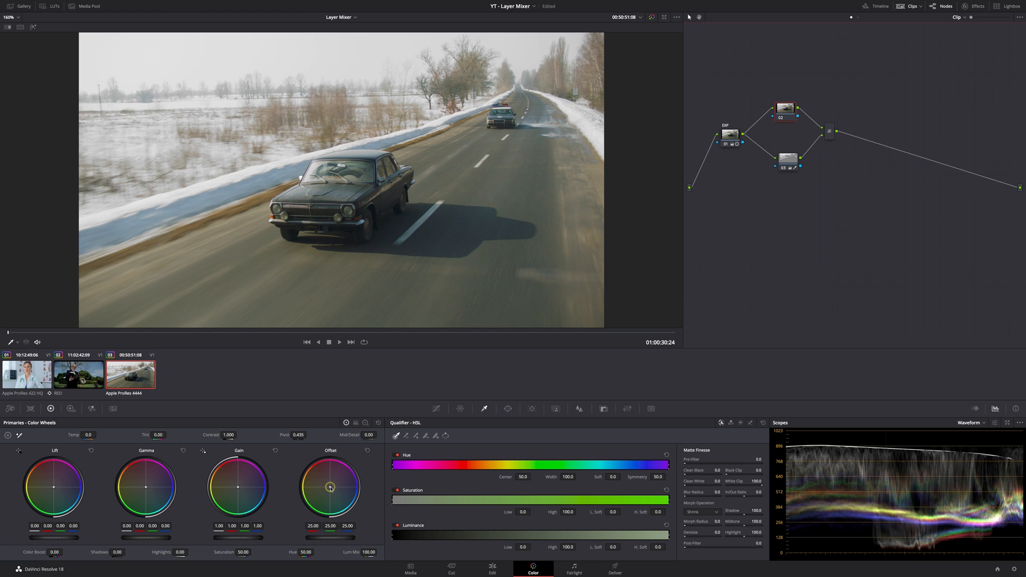
- Shift node 02's Offset toward blue, about 7.59, 15.46, 26.09, for a teal cast
{"action": "left_click_drag", "start_coordinate": [330, 487], "coordinate": [334, 490]}
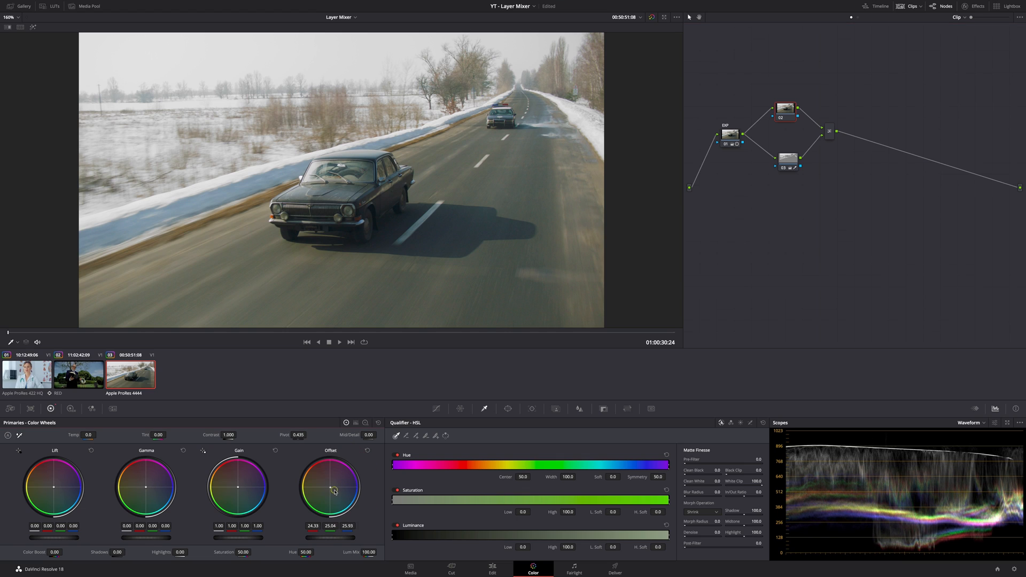
{"action": "left_click_drag", "start_coordinate": [330, 488], "coordinate": [331, 488]}
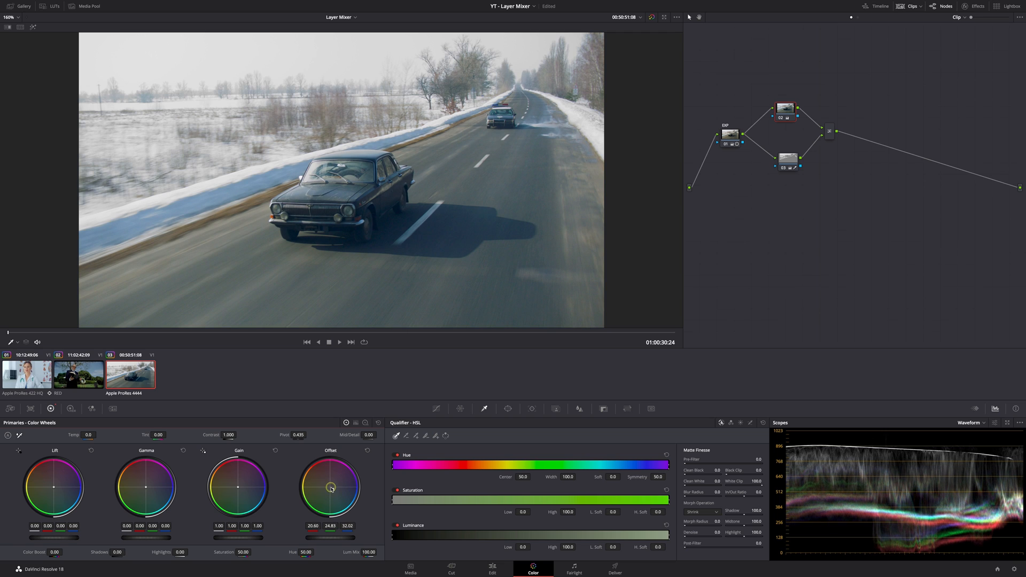
{"action": "left_click_drag", "start_coordinate": [330, 489], "coordinate": [330, 490]}
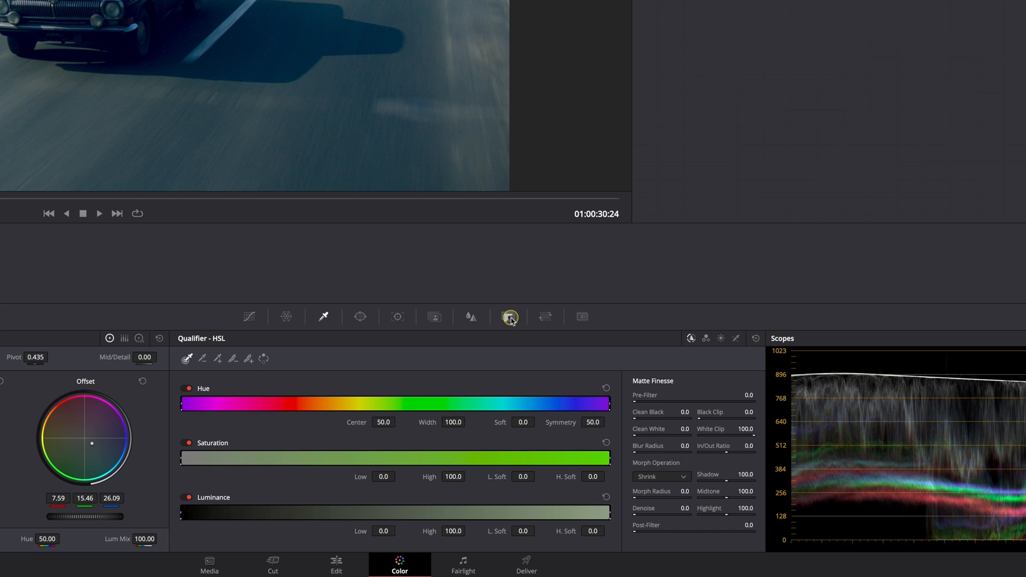
- Set node 02's Key Output Gain to about 0.677 to temper the teal cast
{"action": "left_click", "coordinate": [509, 317]}
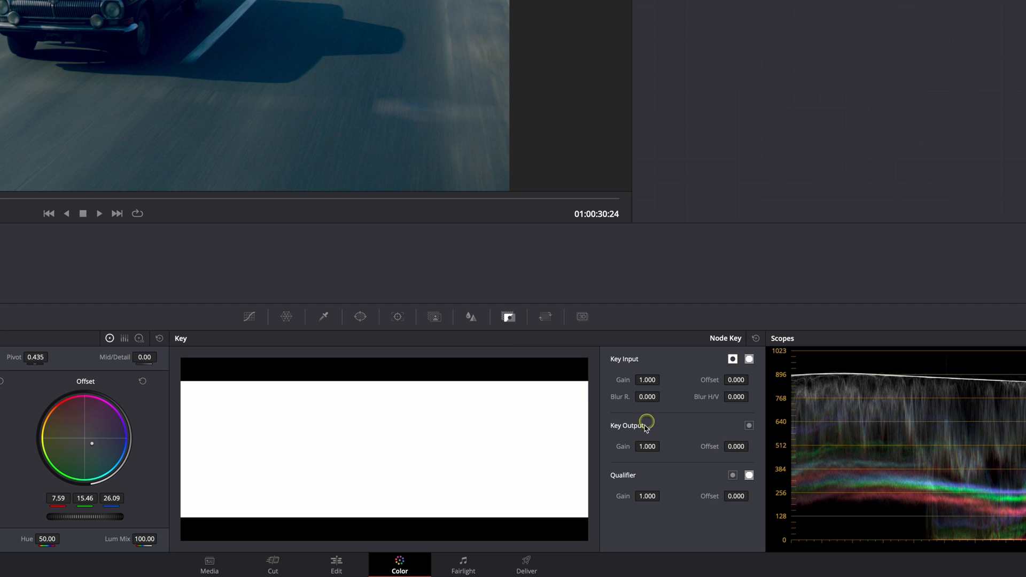
{"action": "mouse_move", "coordinate": [633, 450]}
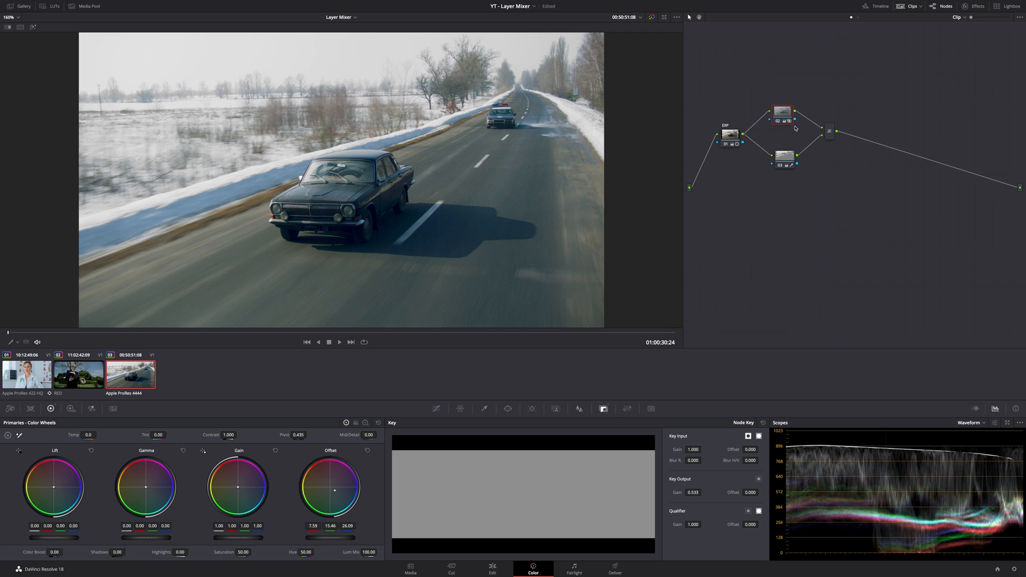
{"action": "mouse_move", "coordinate": [710, 466]}
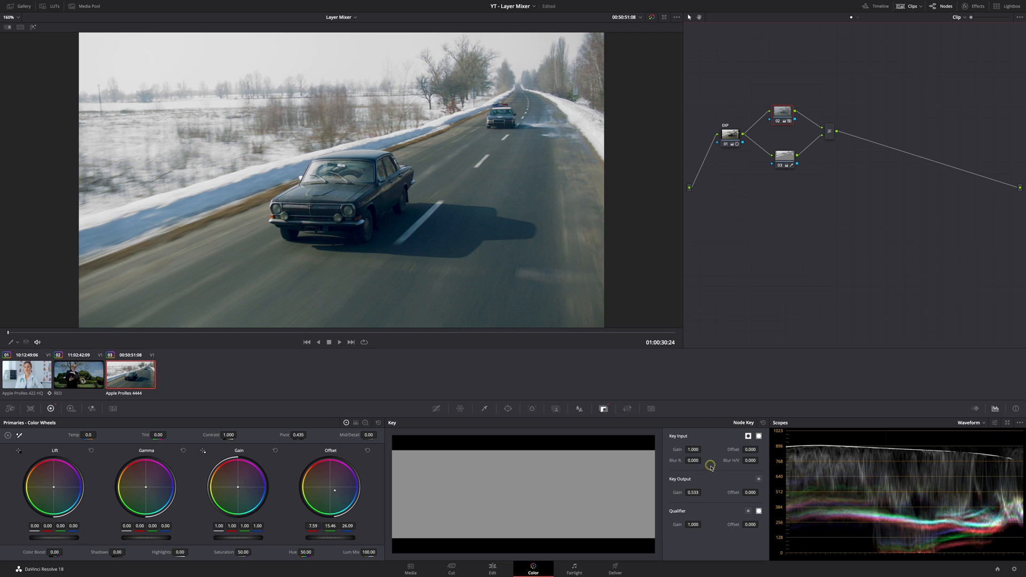
{"action": "mouse_move", "coordinate": [681, 496]}
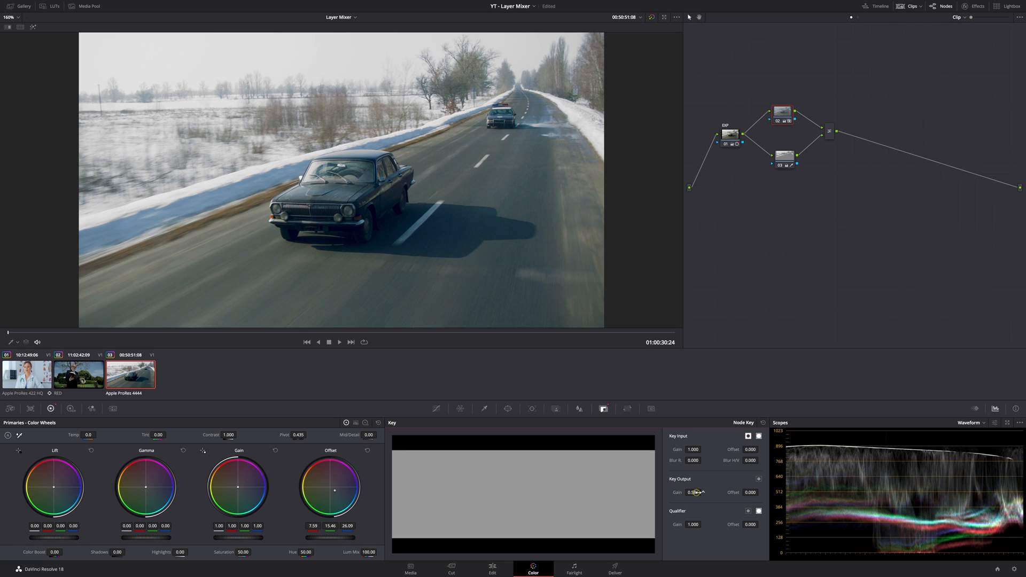
{"action": "left_click_drag", "start_coordinate": [693, 493], "coordinate": [704, 489]}
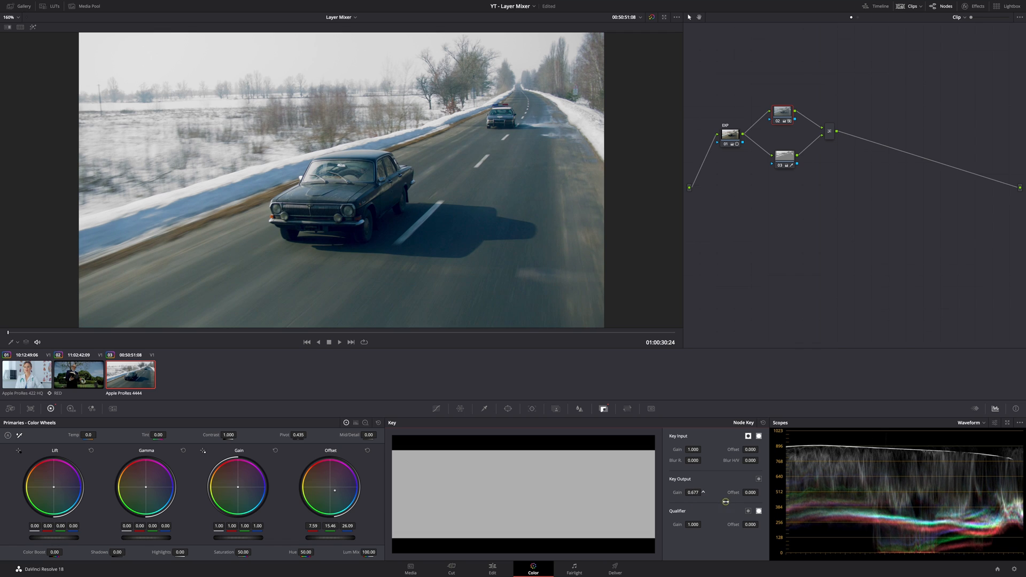